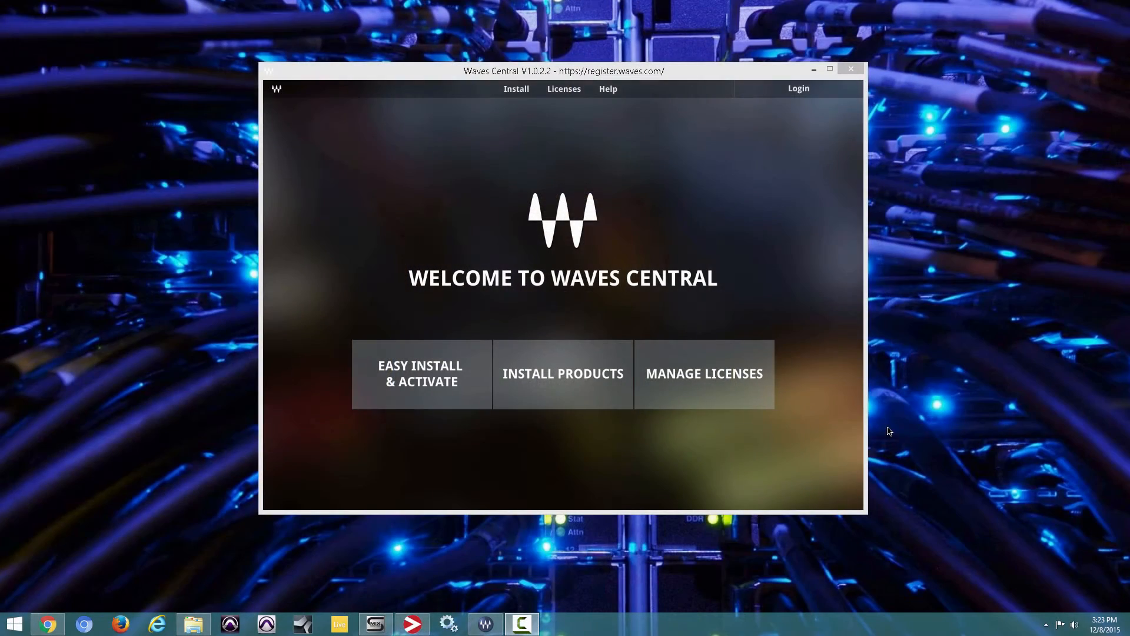
mouse_move(865, 430)
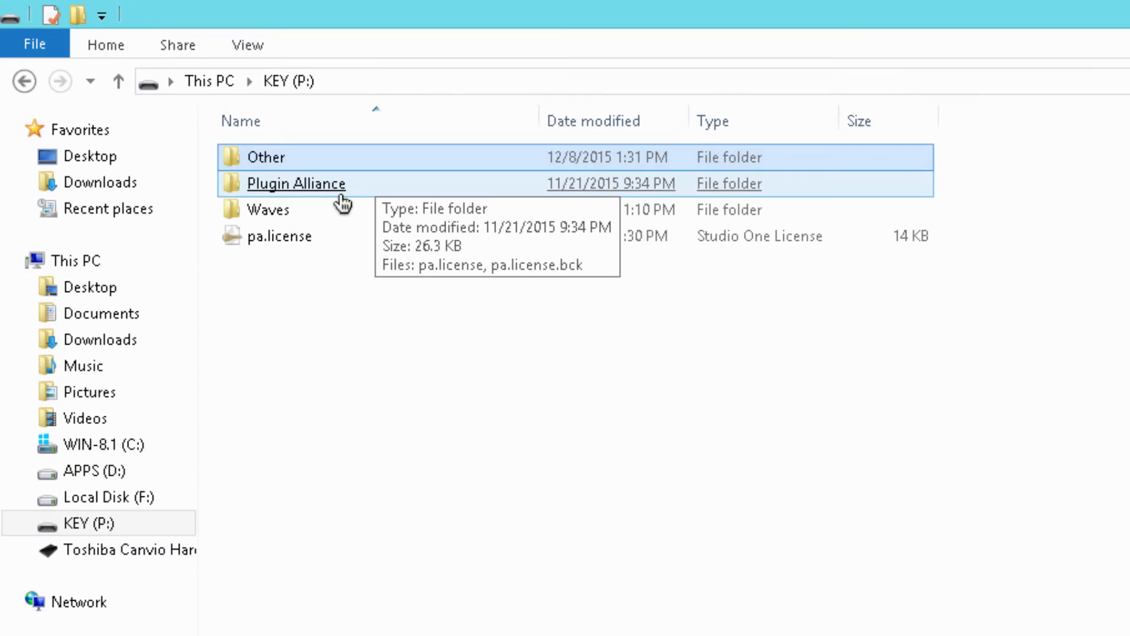
Step: Deselect the folders on the KEY (P:) drive in File Explorer
click(267, 157)
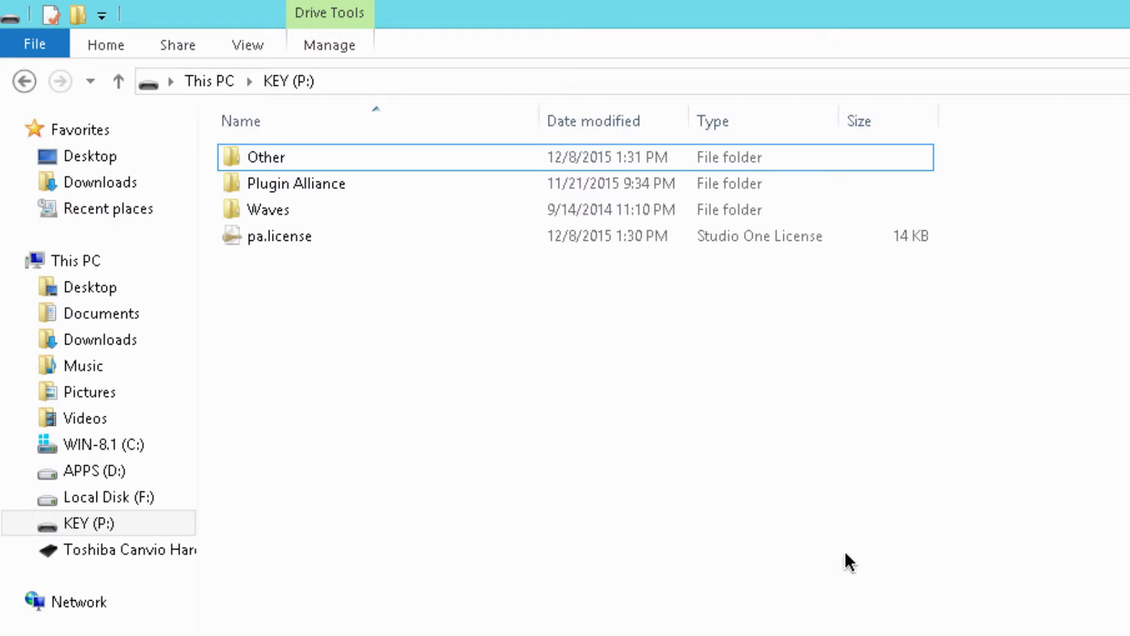
mouse_move(347, 315)
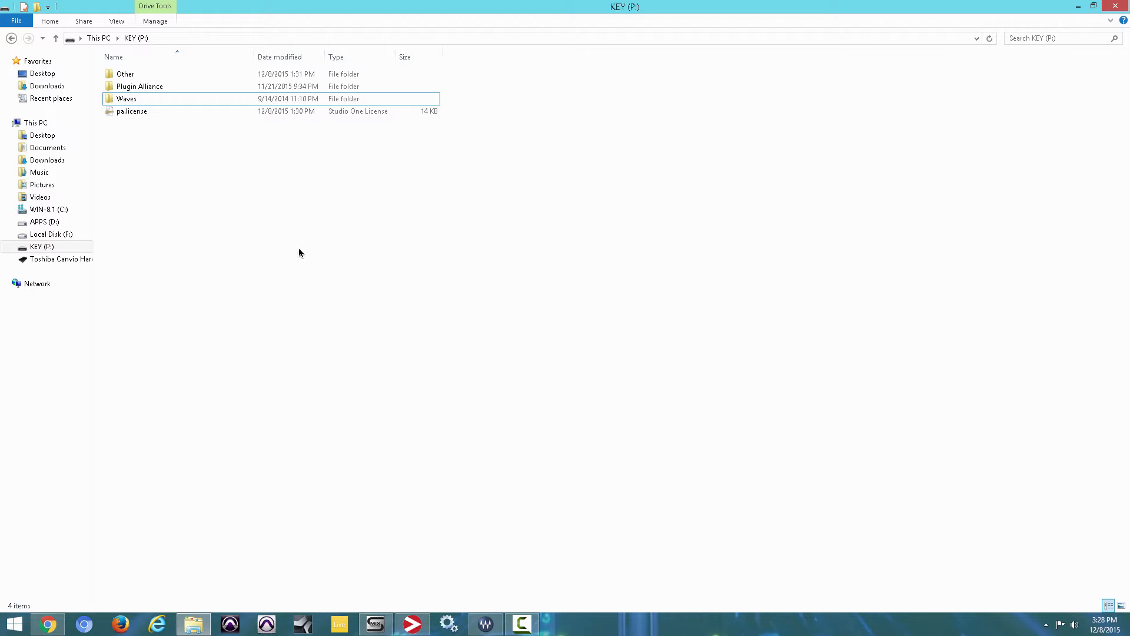
right_click(41, 246)
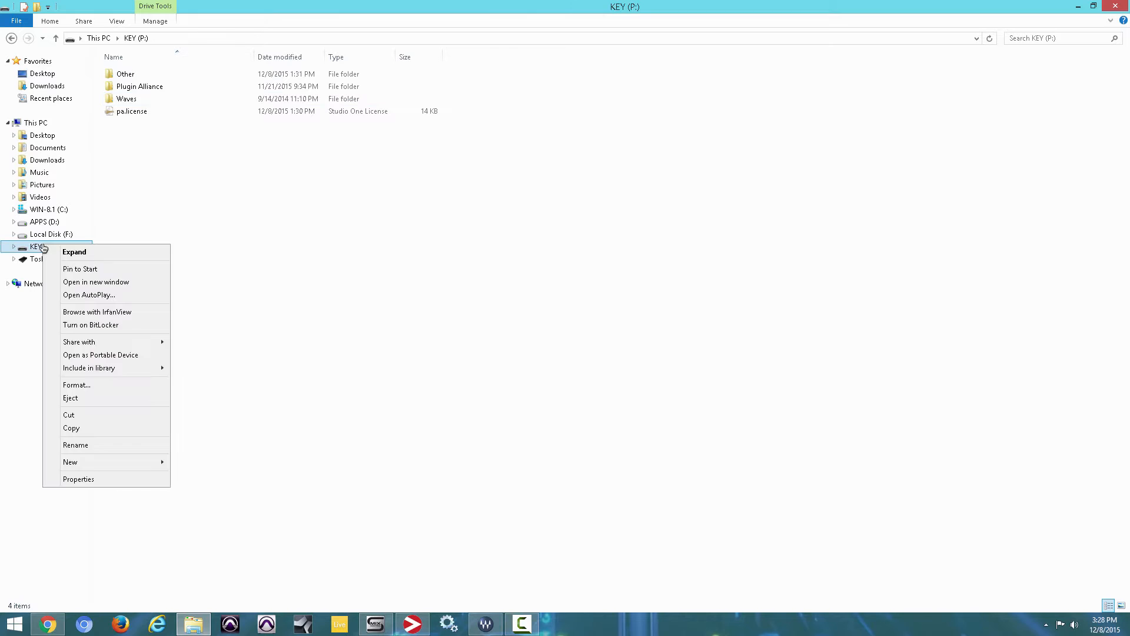
mouse_move(103, 387)
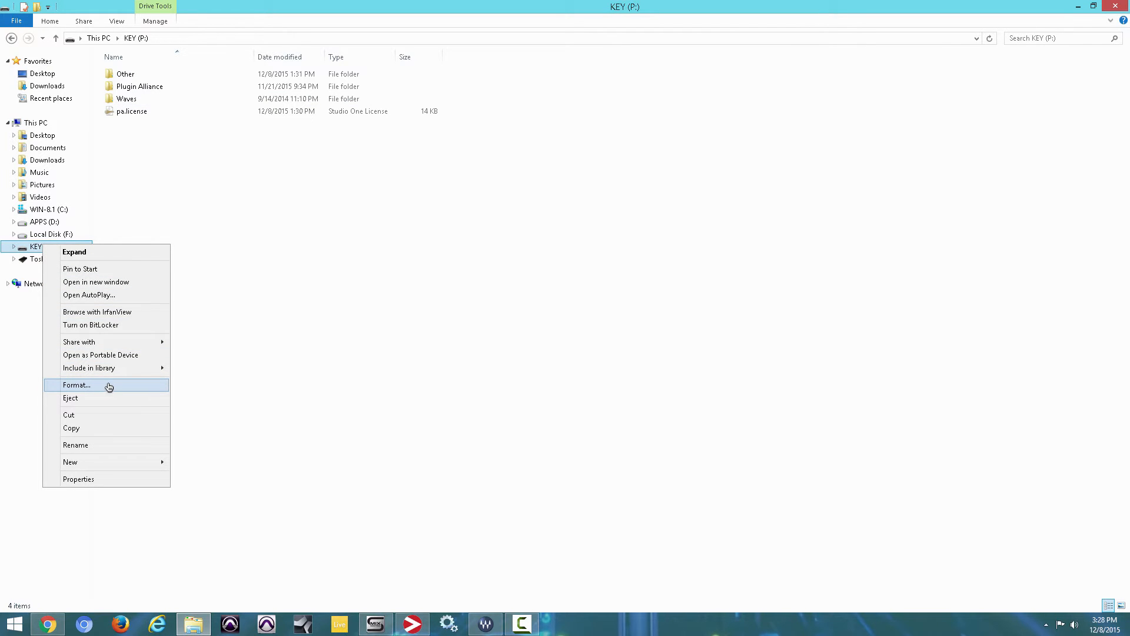
click(76, 384)
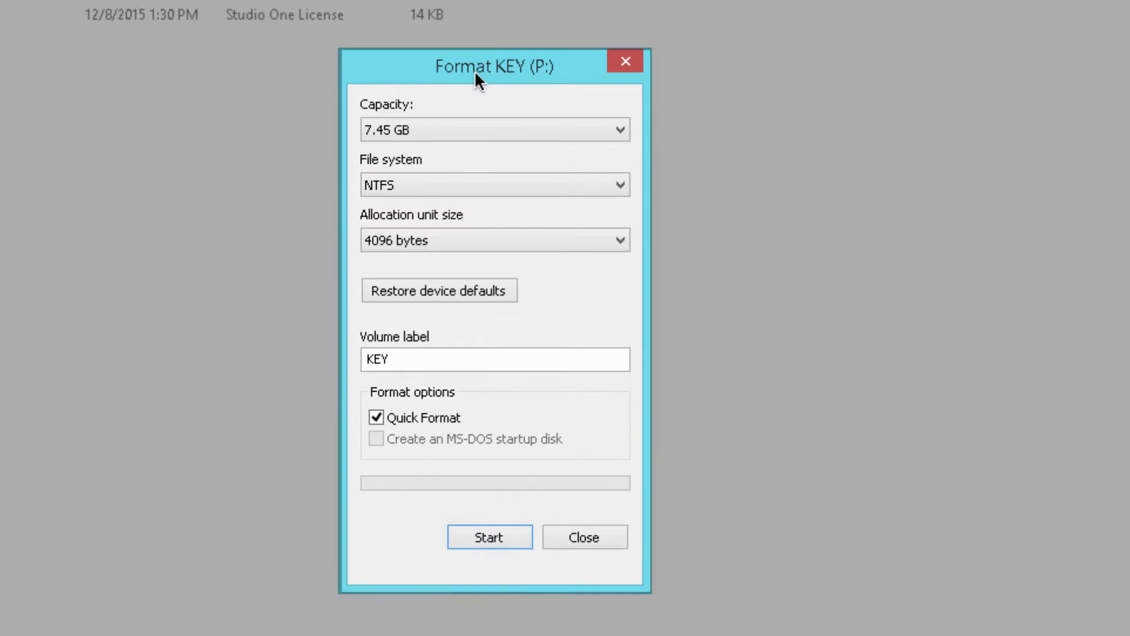
mouse_move(479, 49)
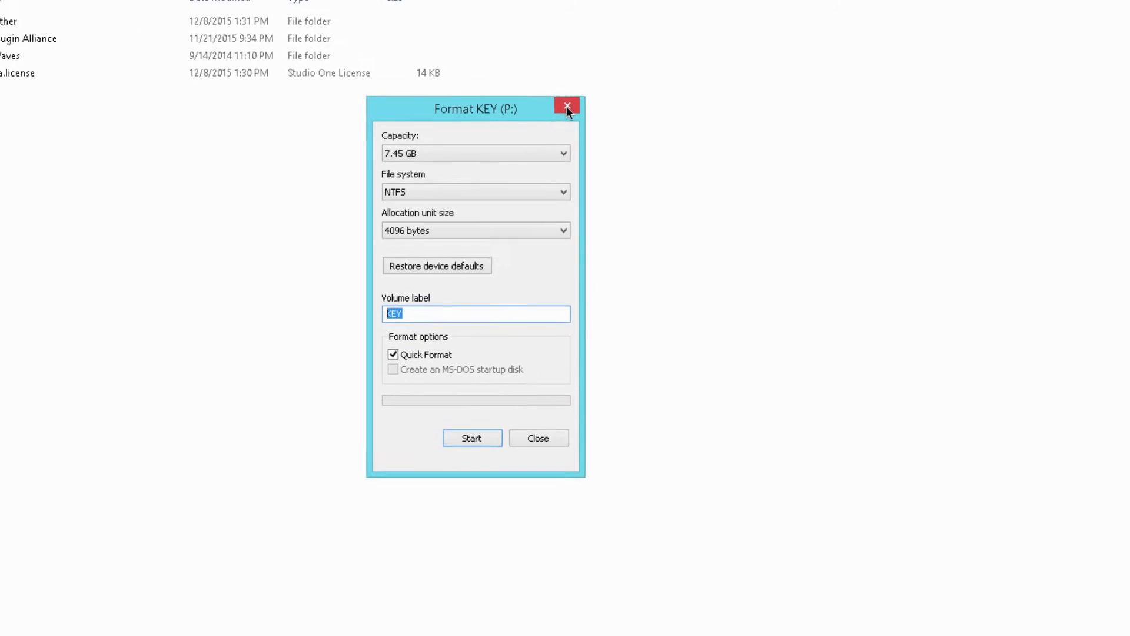
click(567, 108)
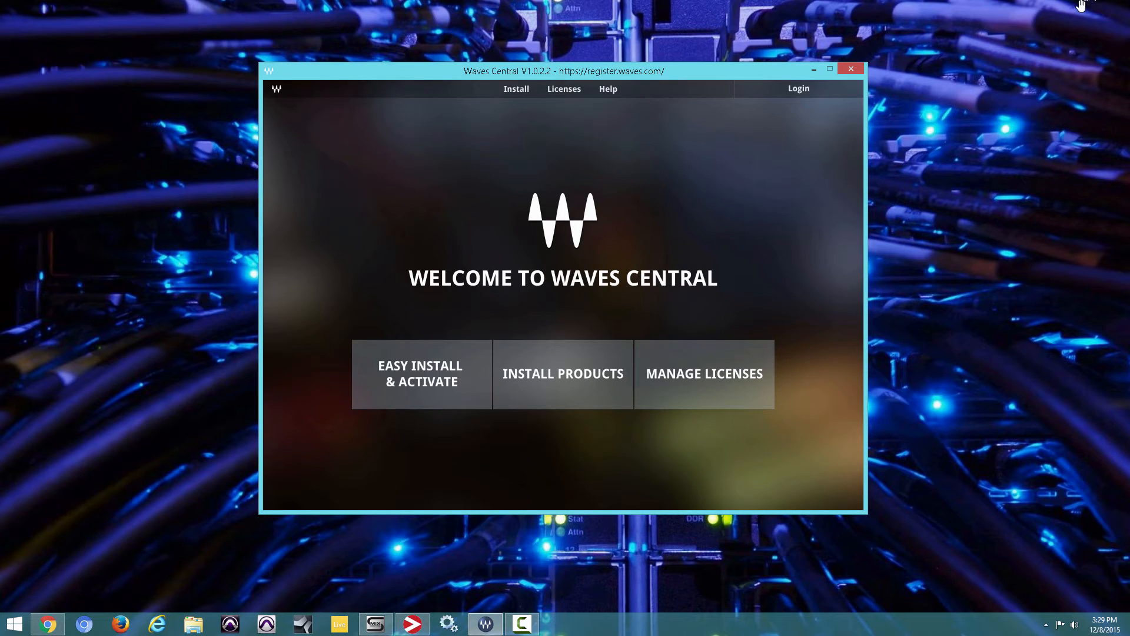
mouse_move(811, 109)
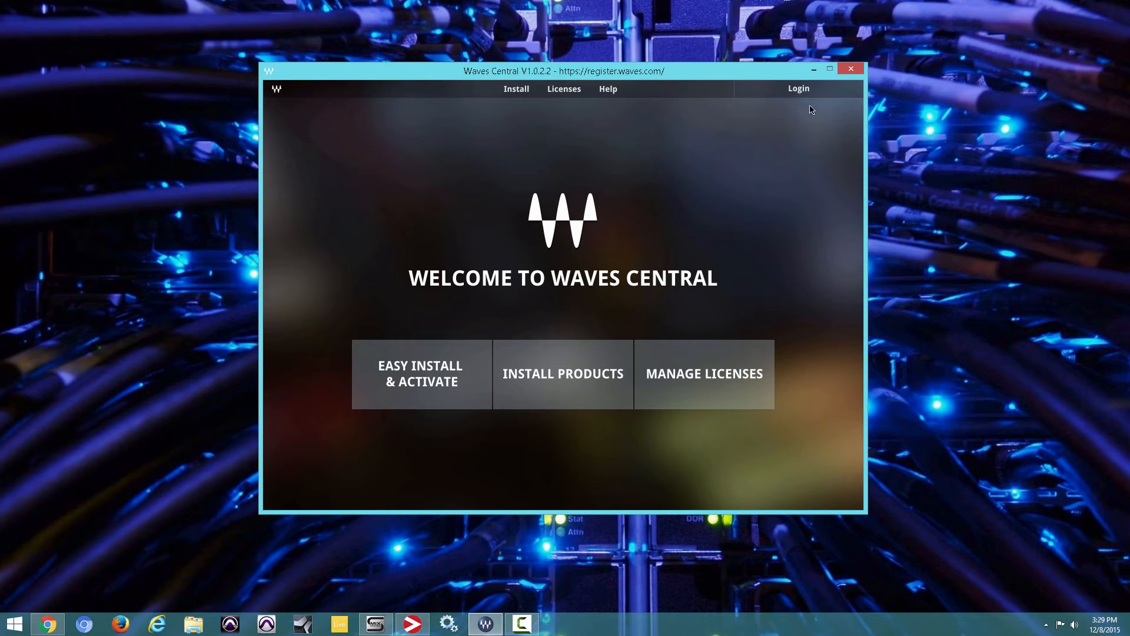
Step: Log in to the Waves account from the Login prompt
click(798, 88)
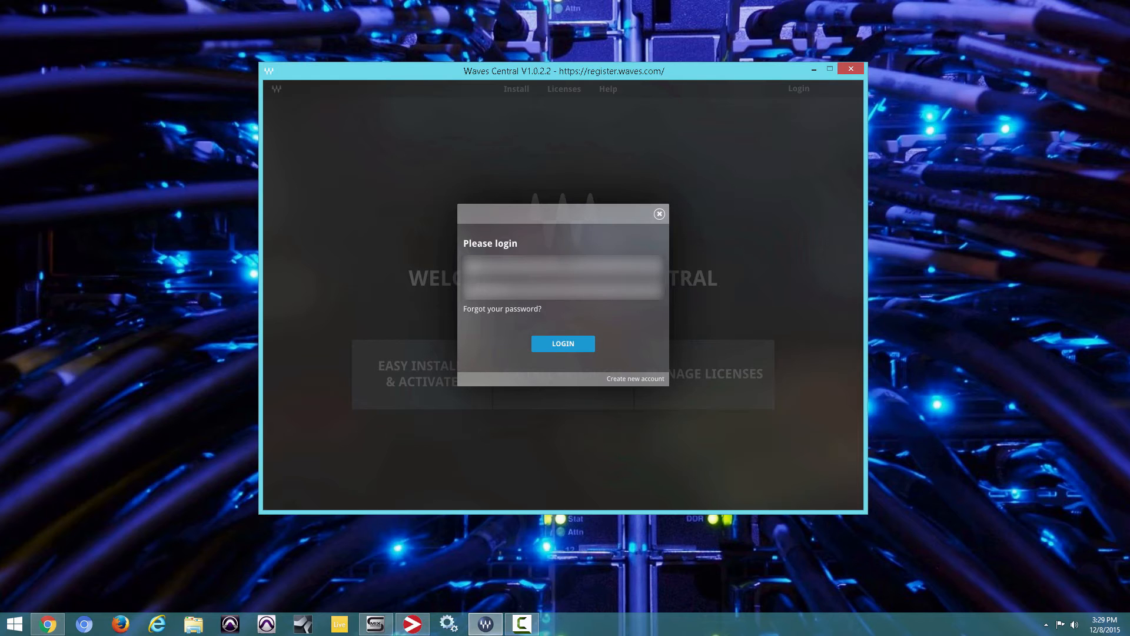
click(563, 343)
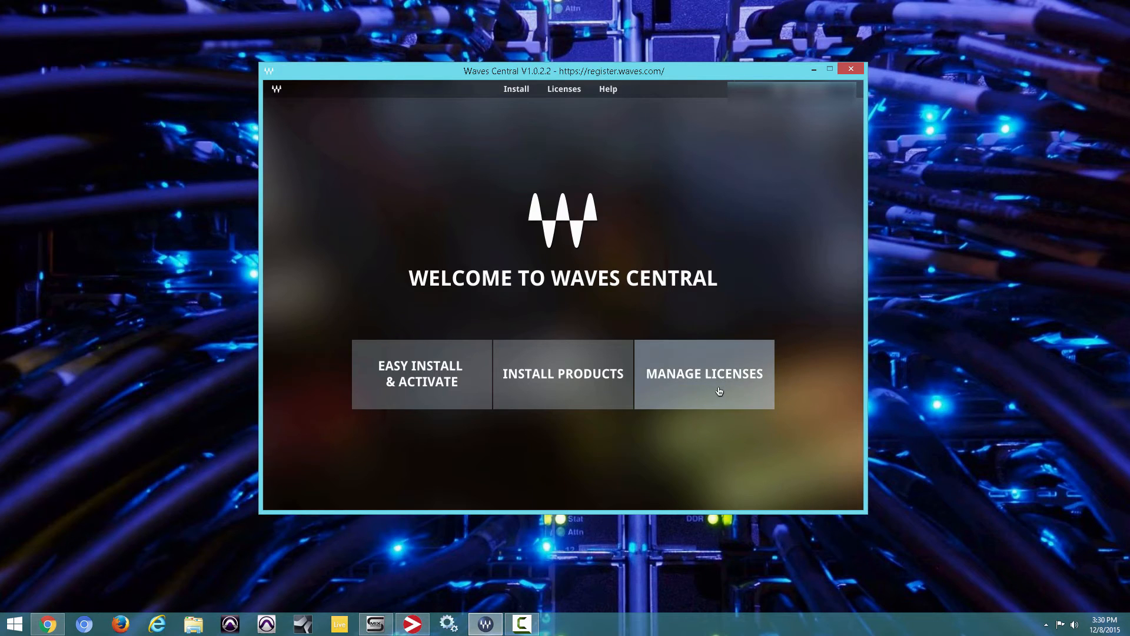
Step: Open Manage Licenses and view licenses on My License Cloud, KEY and Audio
click(703, 373)
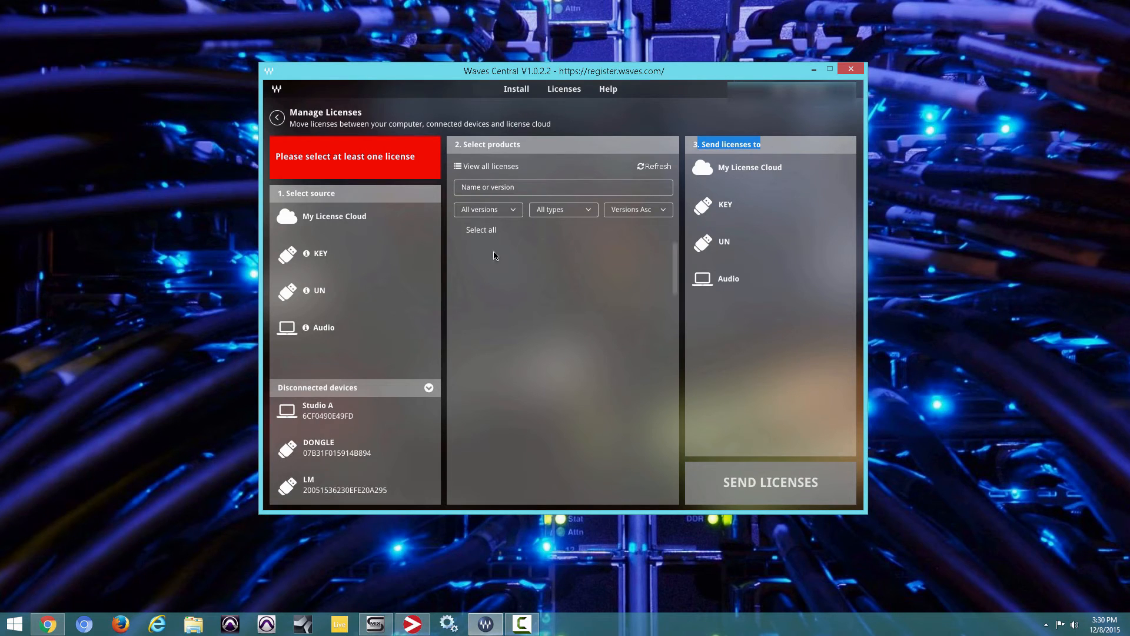
click(331, 411)
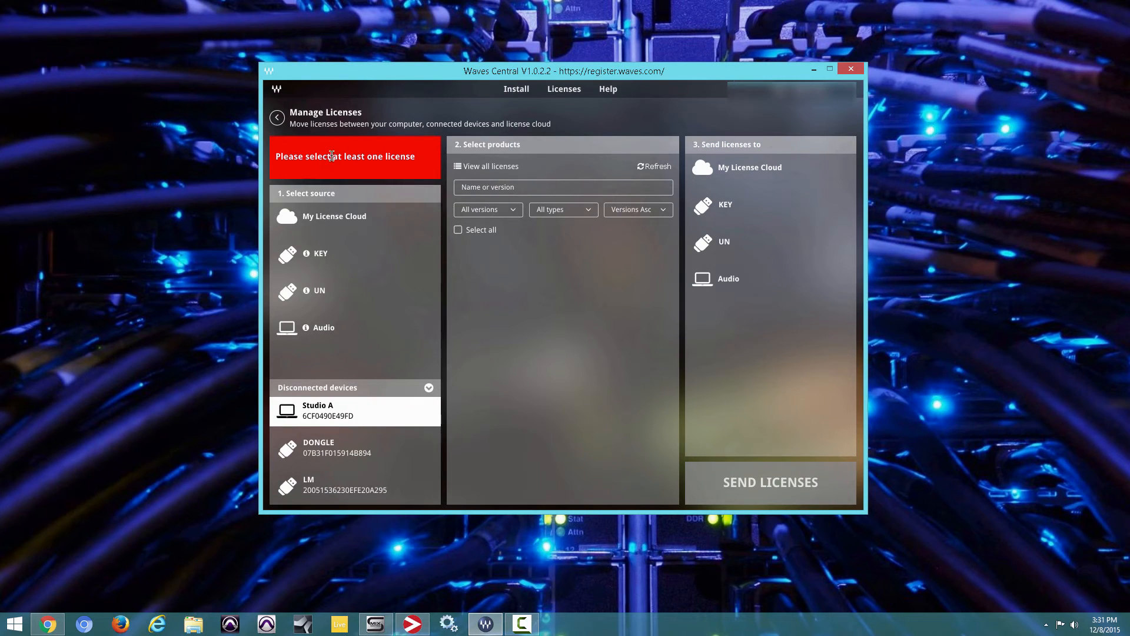
click(334, 216)
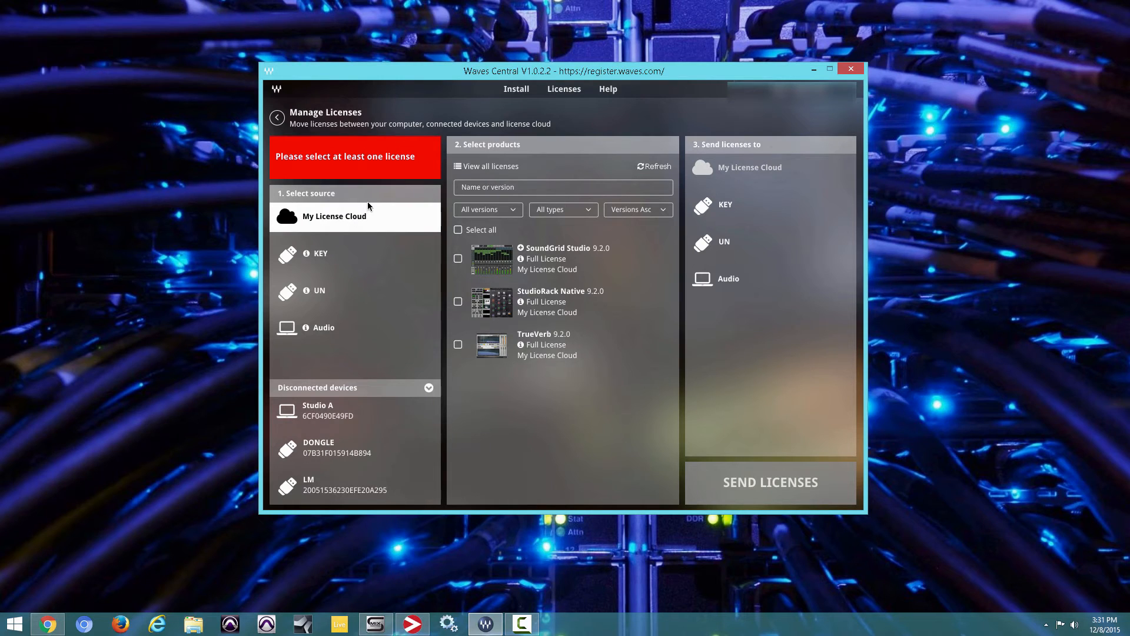
mouse_move(523, 258)
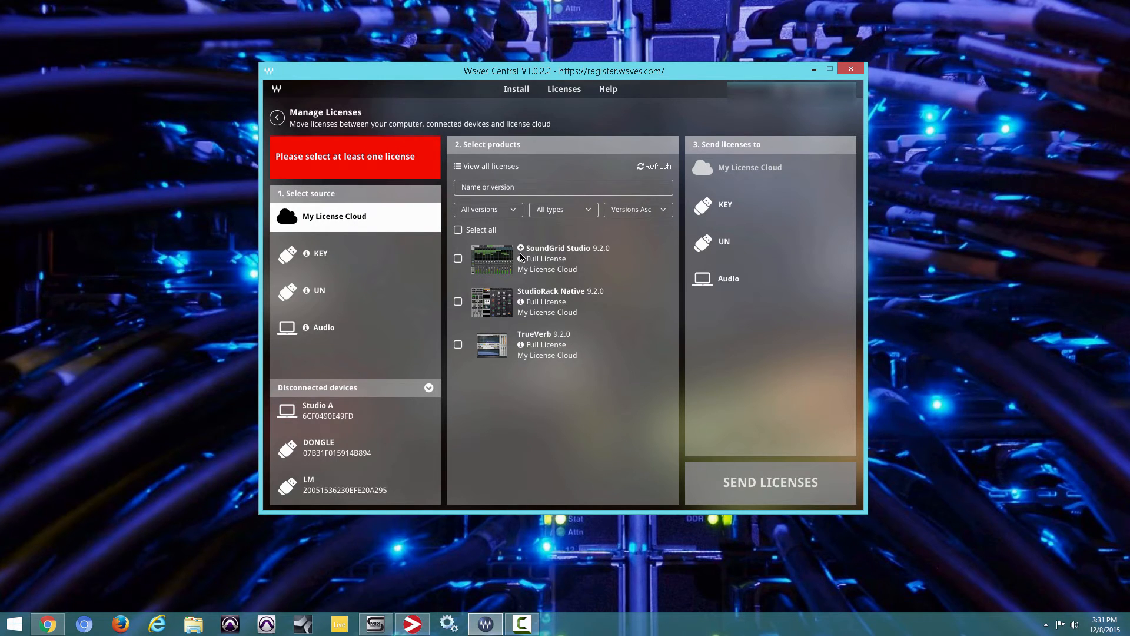
mouse_move(508, 417)
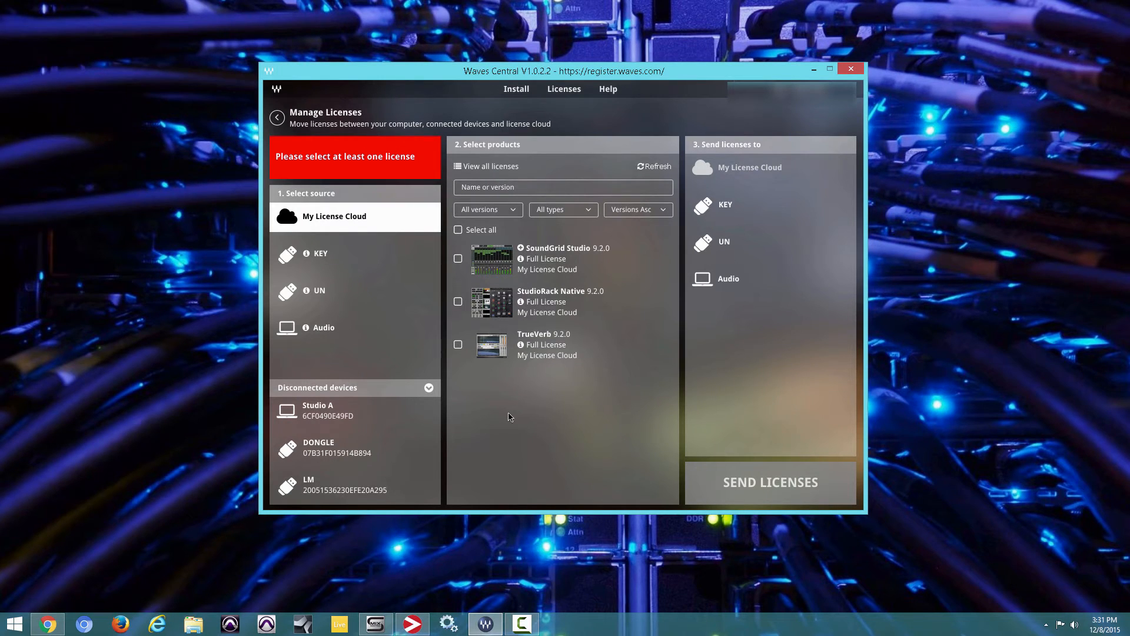
mouse_move(582, 391)
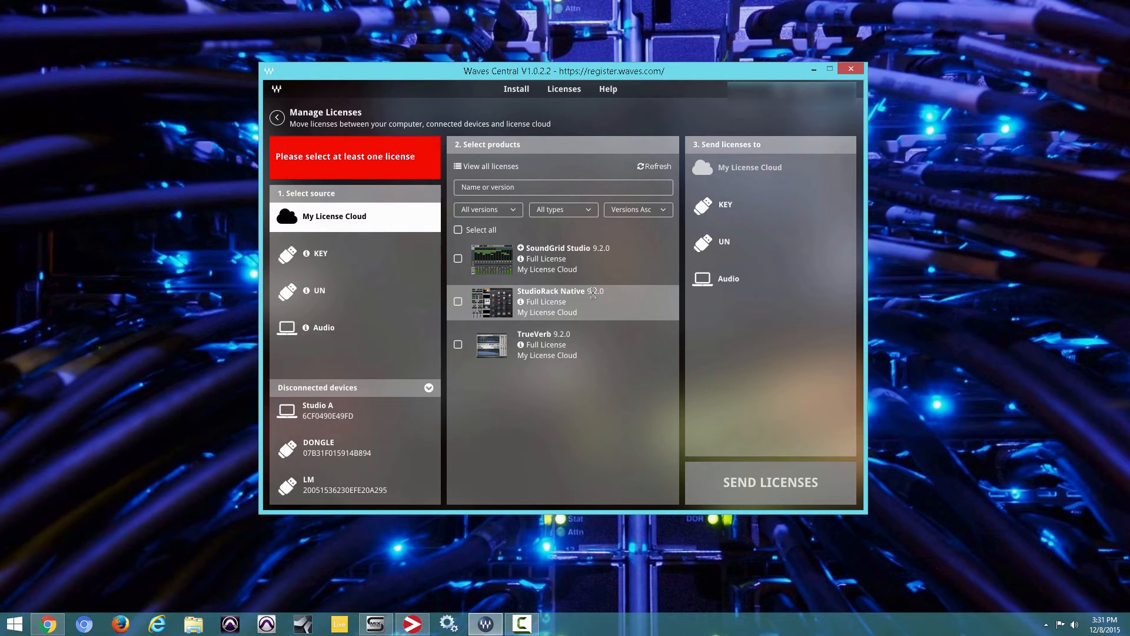
mouse_move(525, 431)
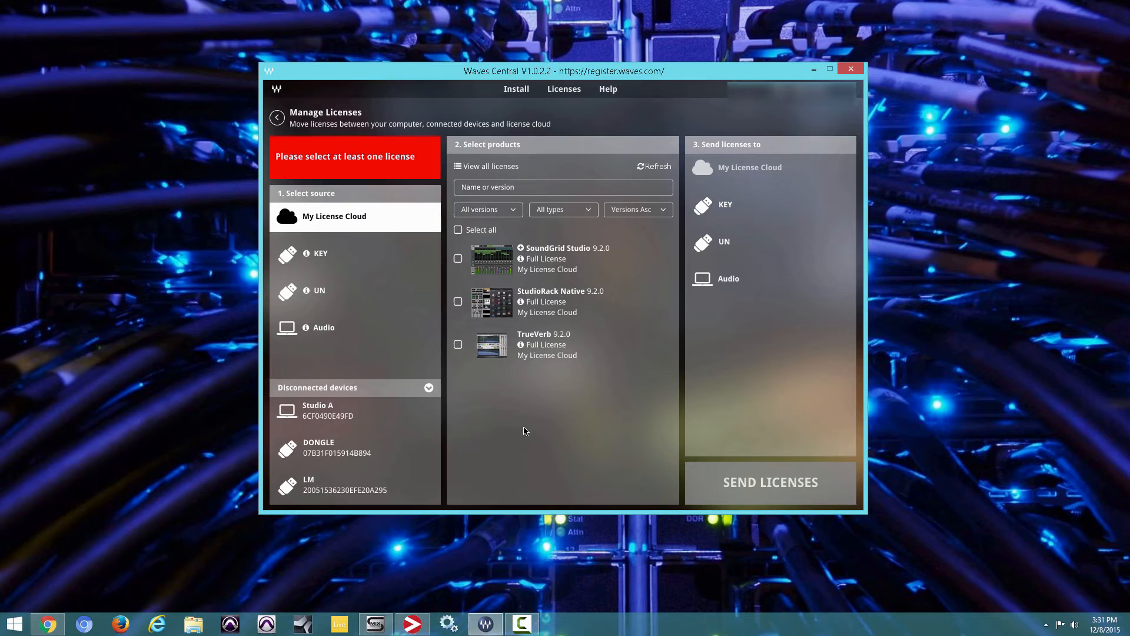
mouse_move(522, 417)
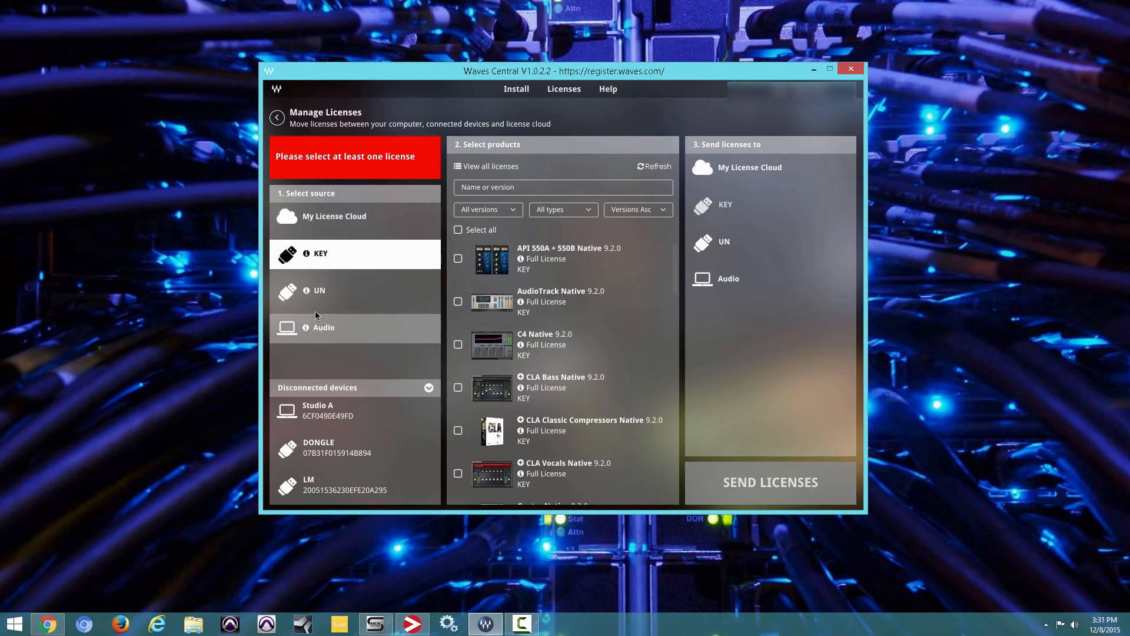
mouse_move(343, 339)
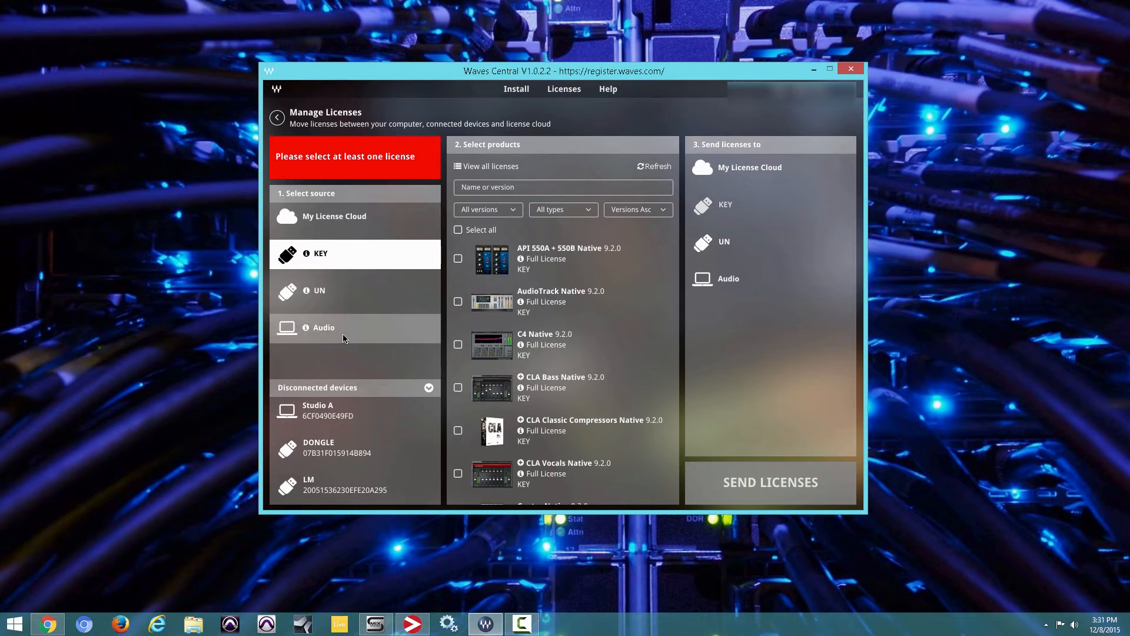
click(324, 328)
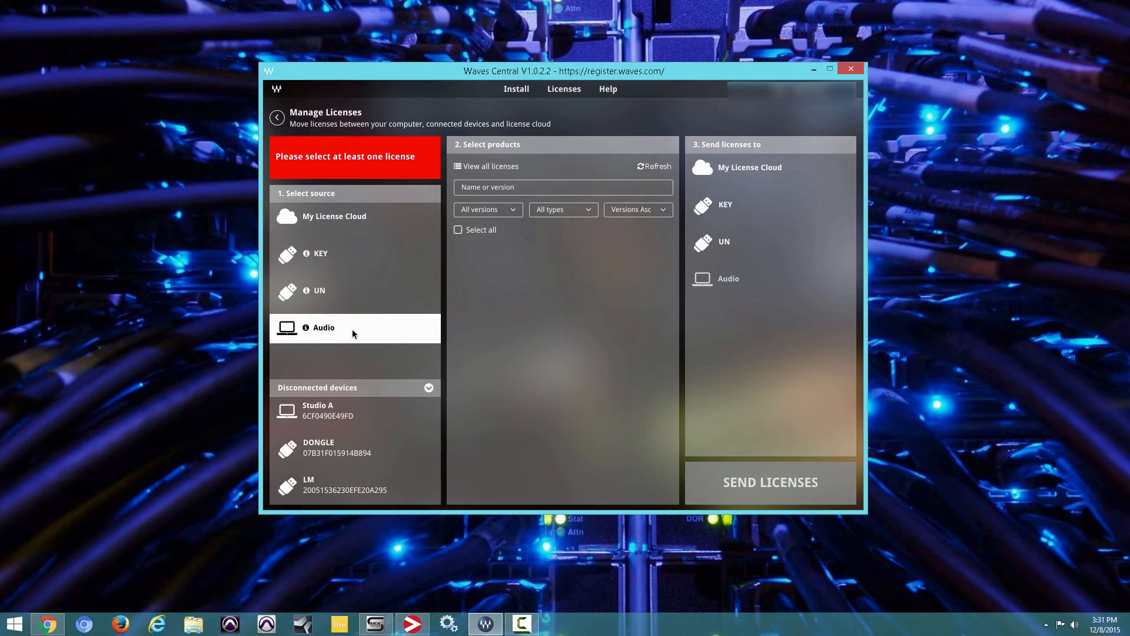
mouse_move(344, 339)
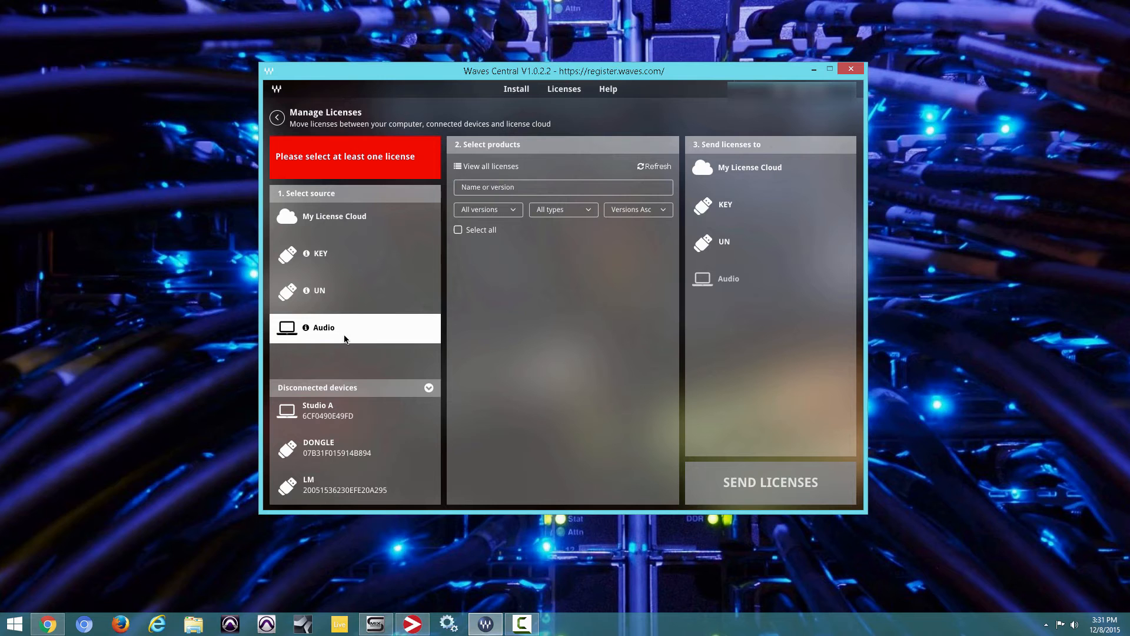
mouse_move(306, 356)
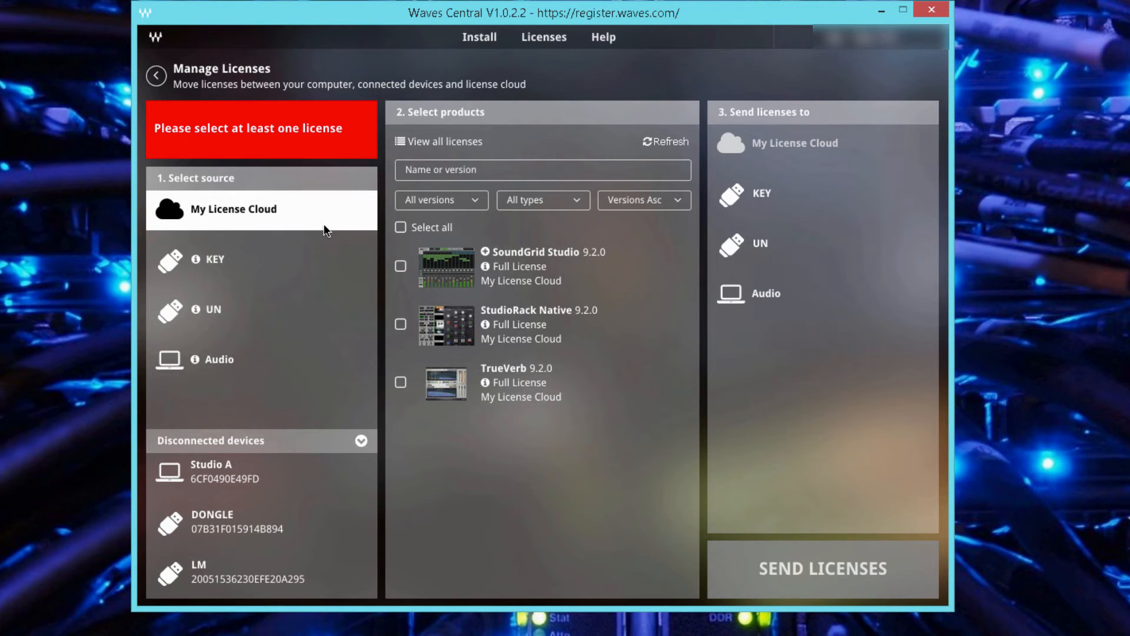
Step: Send SoundGrid Studio, StudioRack Native and TrueVerb licenses from the cloud to Audio
click(401, 383)
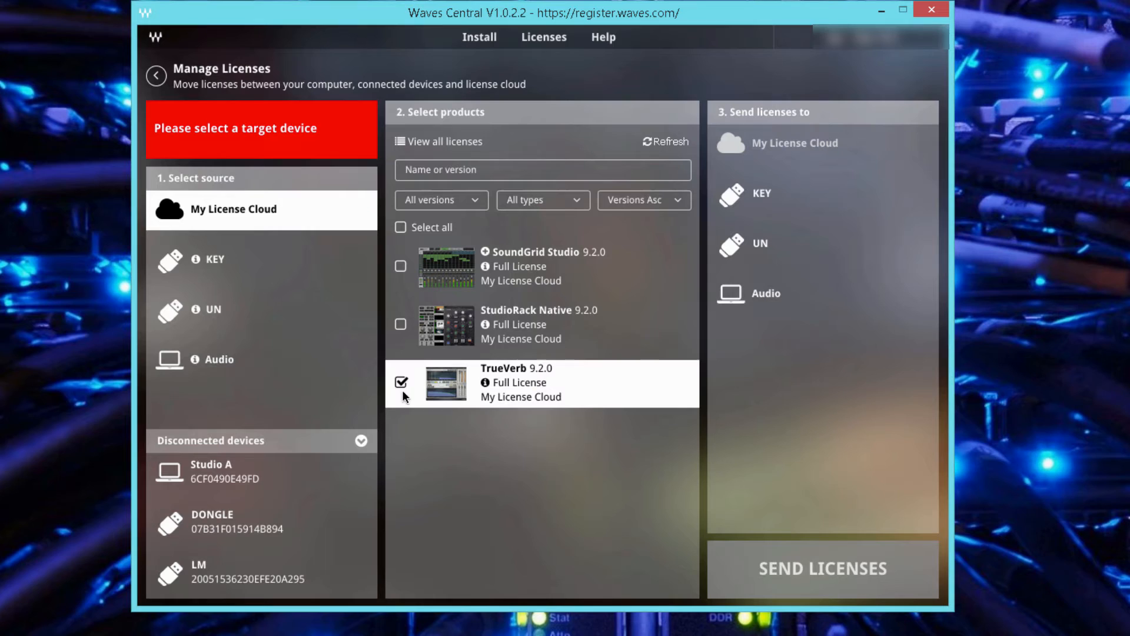
click(402, 228)
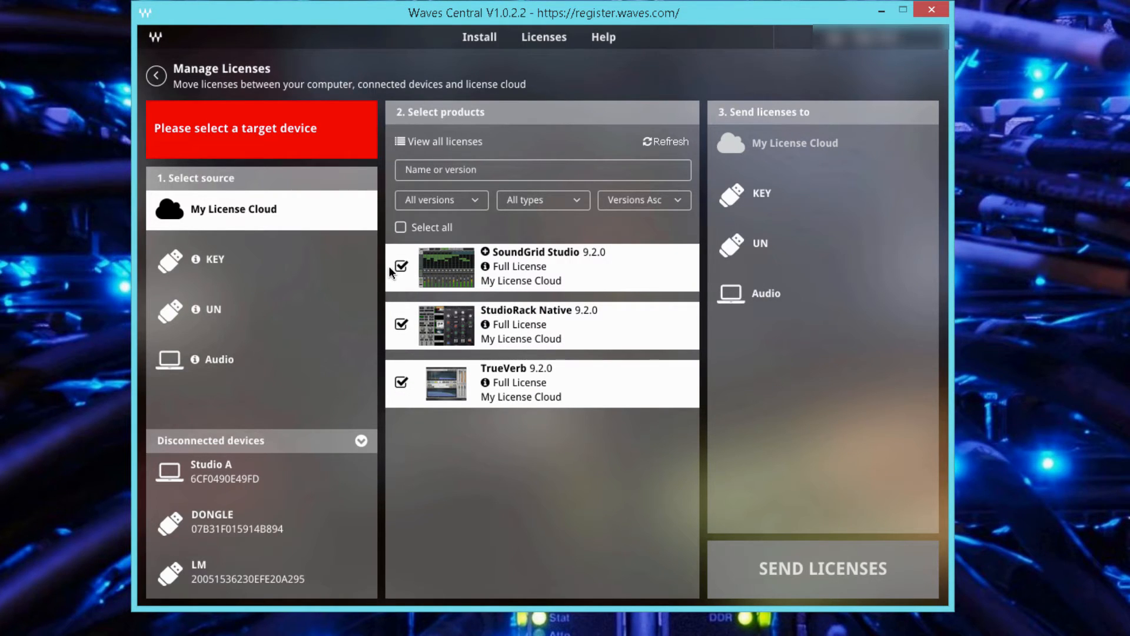
mouse_move(691, 182)
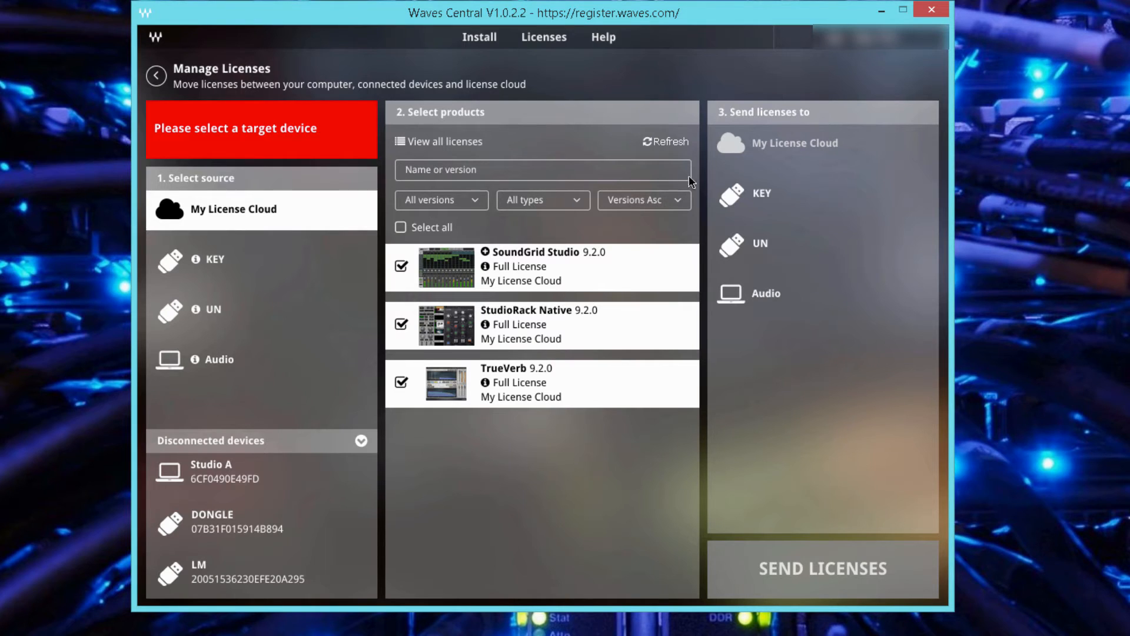
mouse_move(1037, 244)
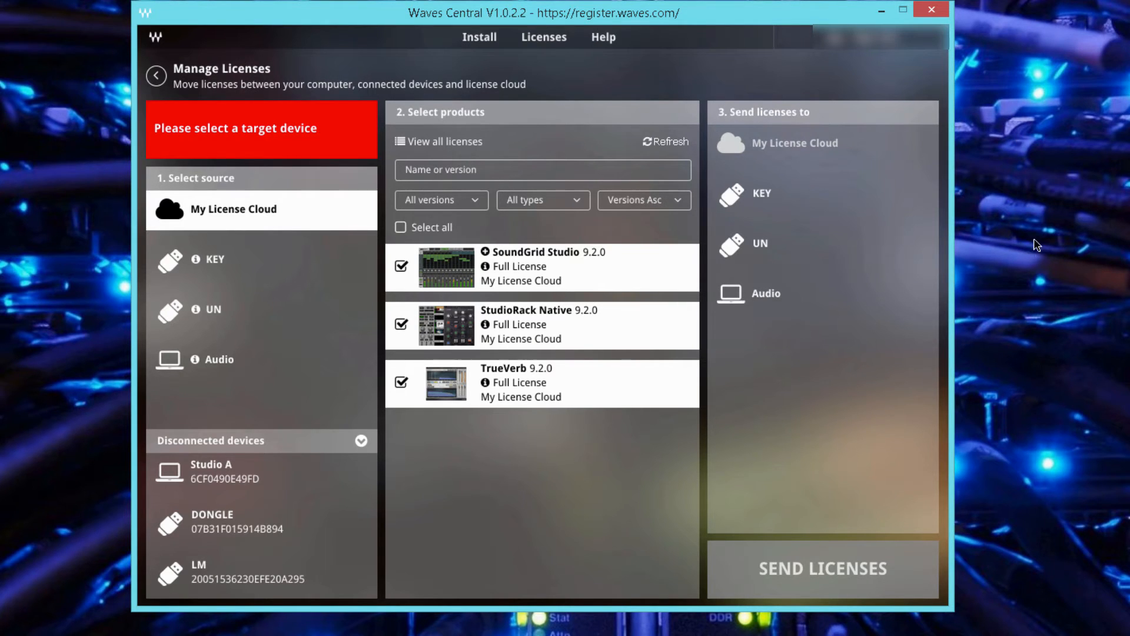
click(766, 293)
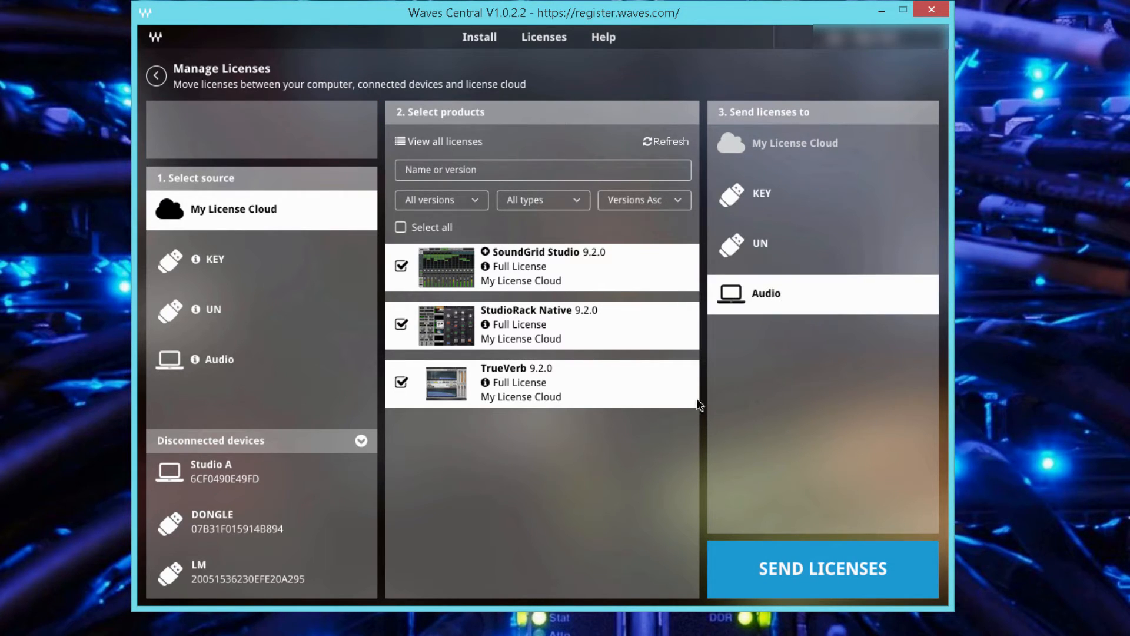
mouse_move(683, 556)
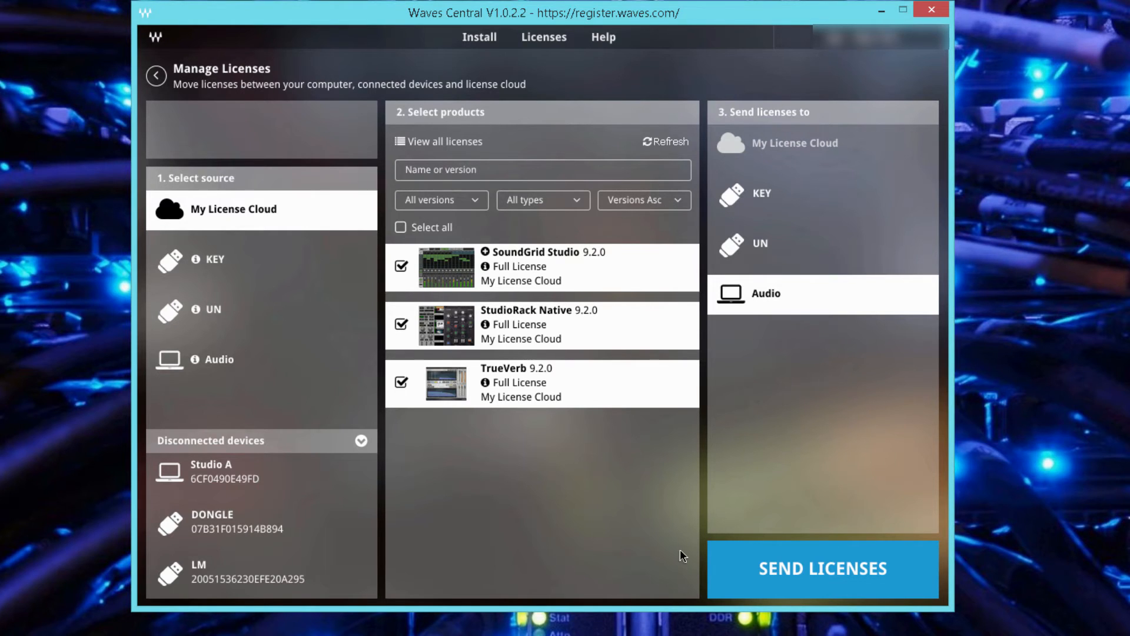
click(822, 569)
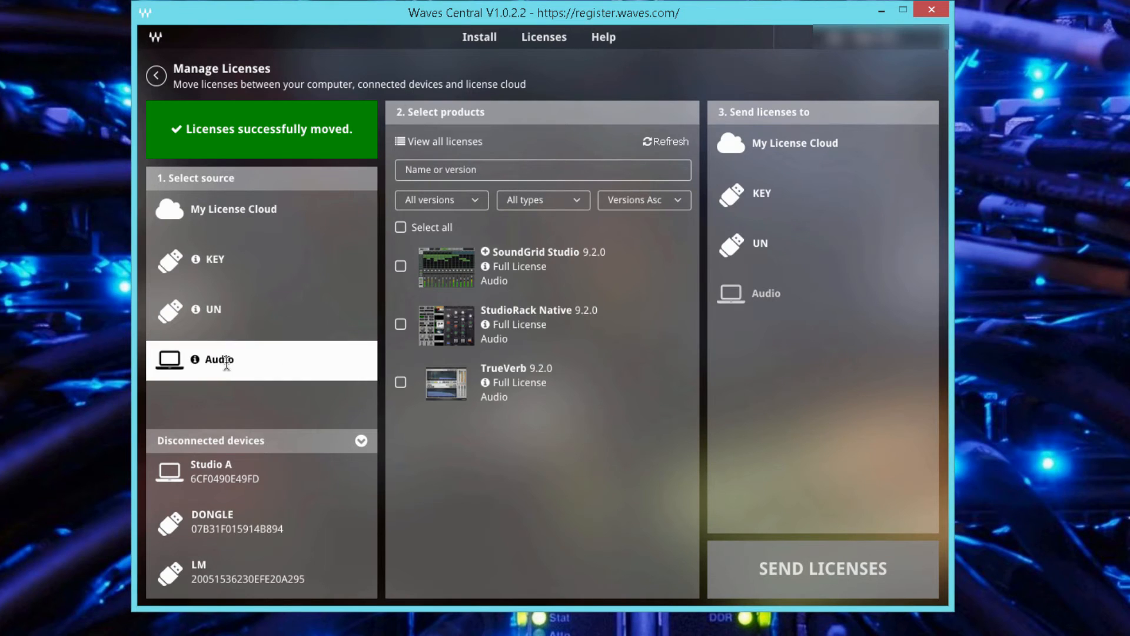
mouse_move(520, 406)
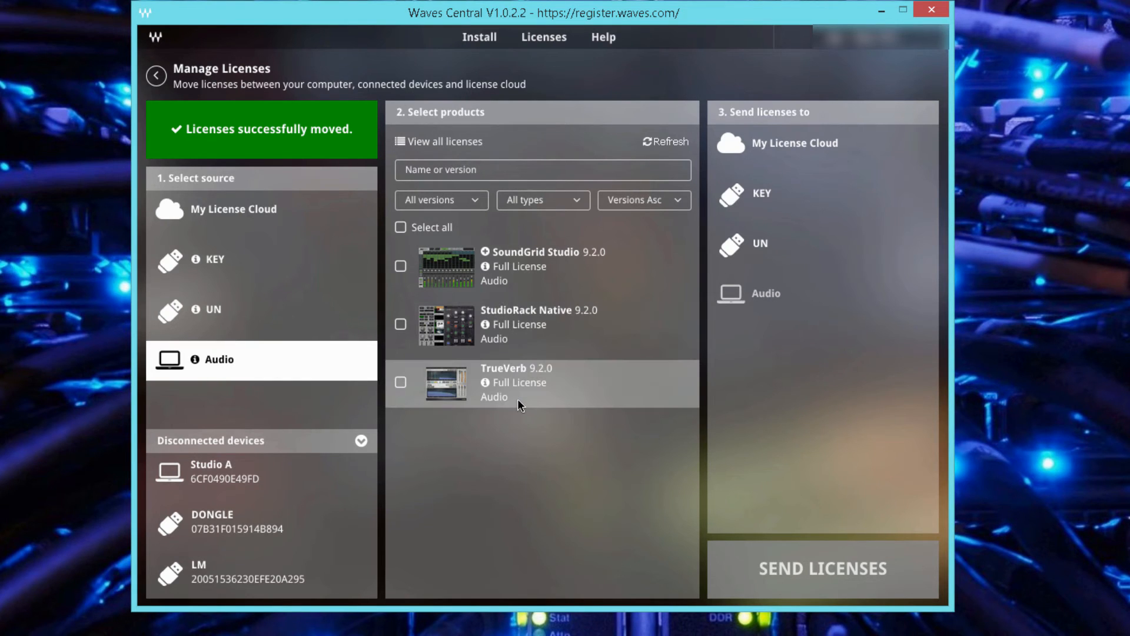
Step: Send the three Audio licenses back to My License Cloud
click(823, 568)
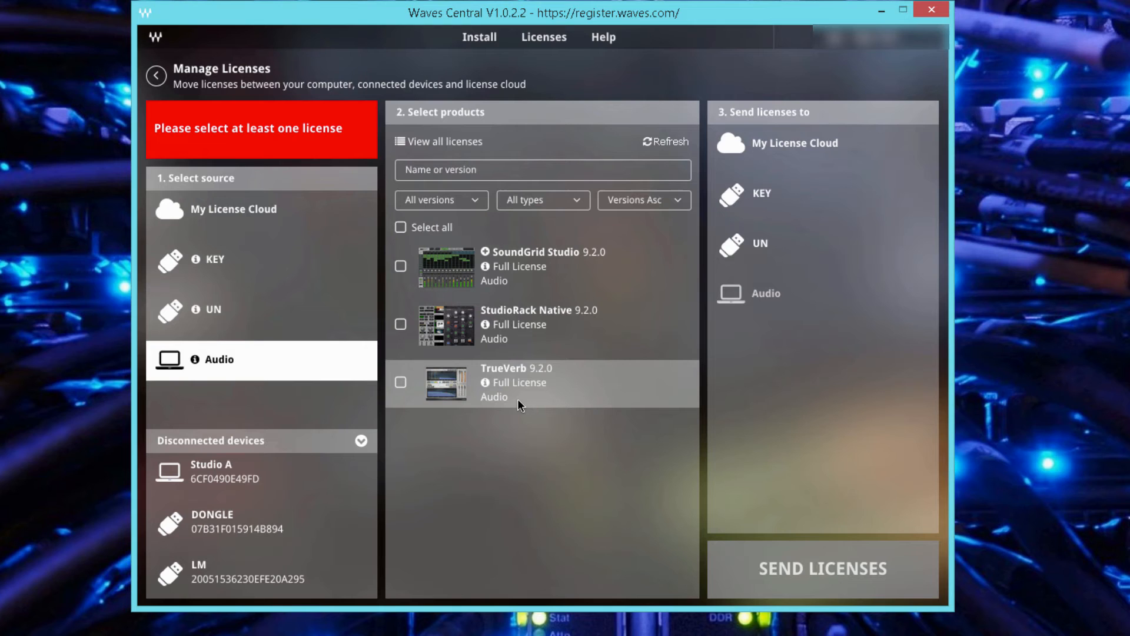
mouse_move(511, 384)
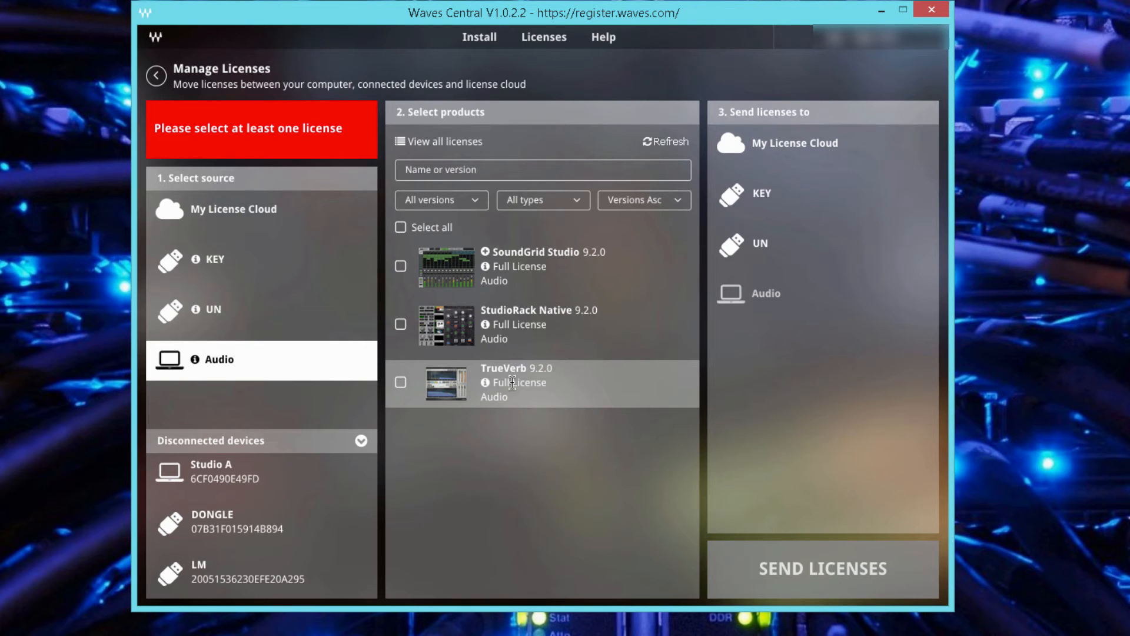
mouse_move(461, 508)
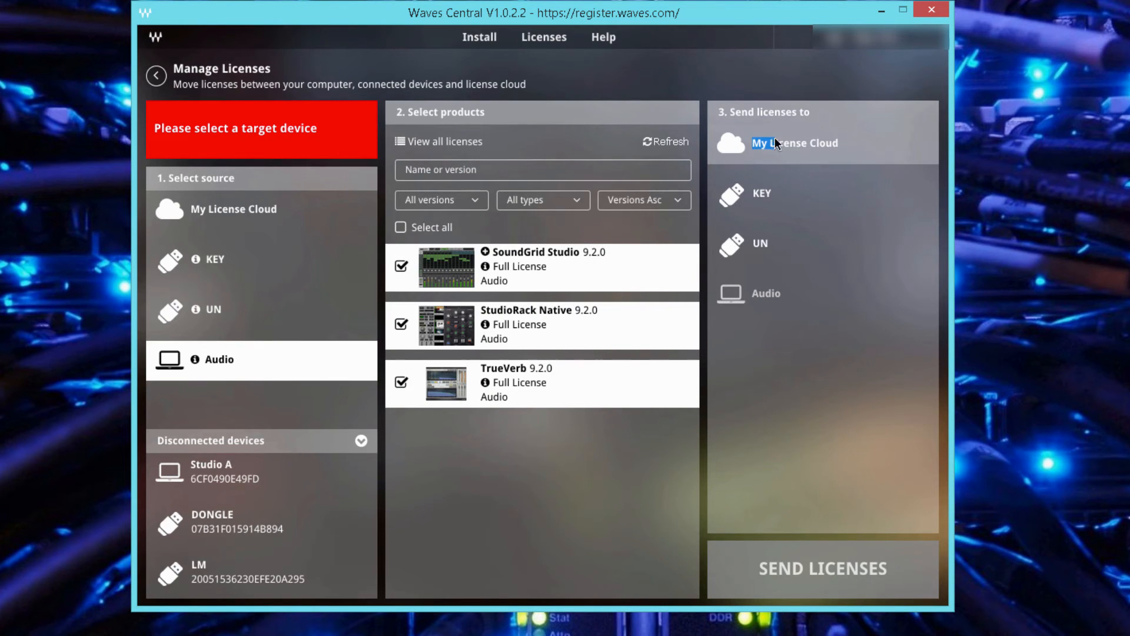
click(822, 569)
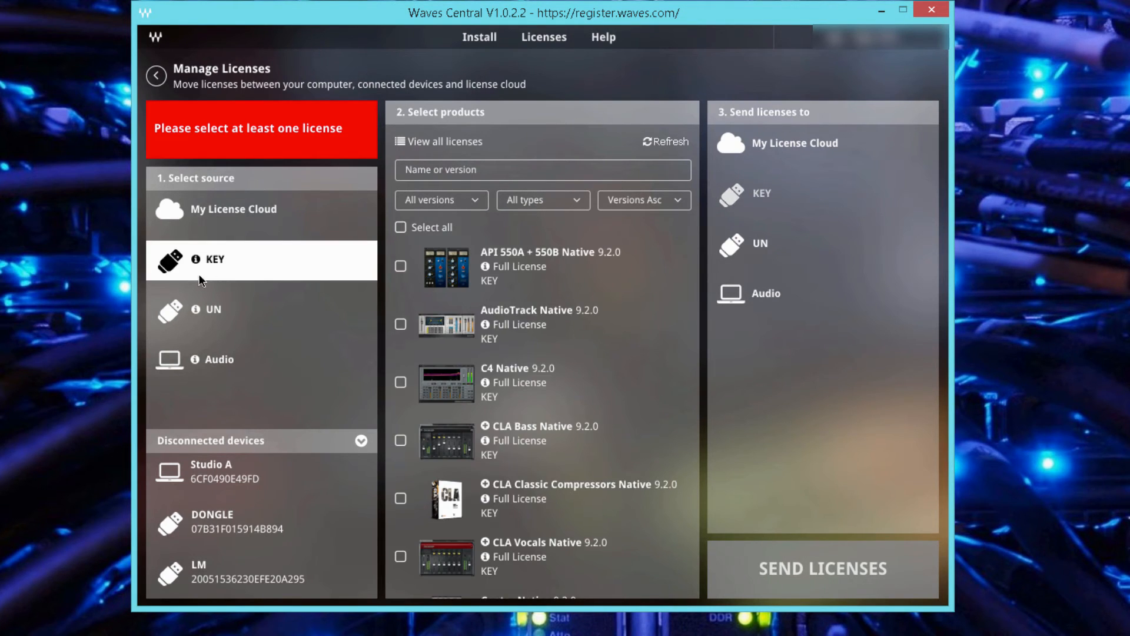
Step: Scroll KEY's license list, then switch the source to My License Cloud
scroll(down, 3)
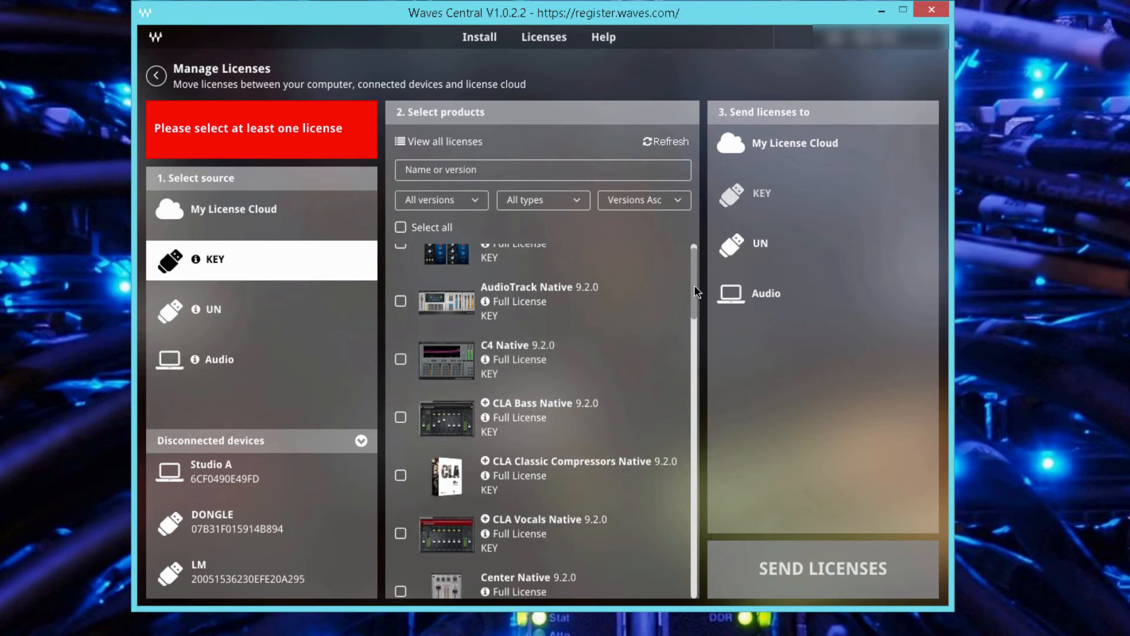
scroll(up, 3)
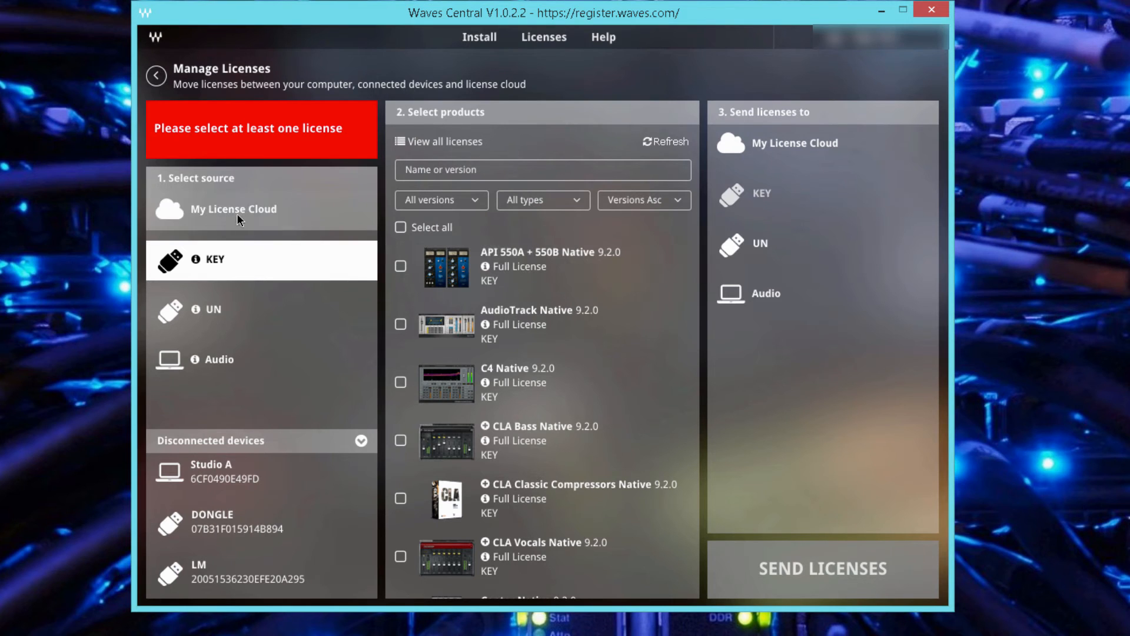
click(233, 209)
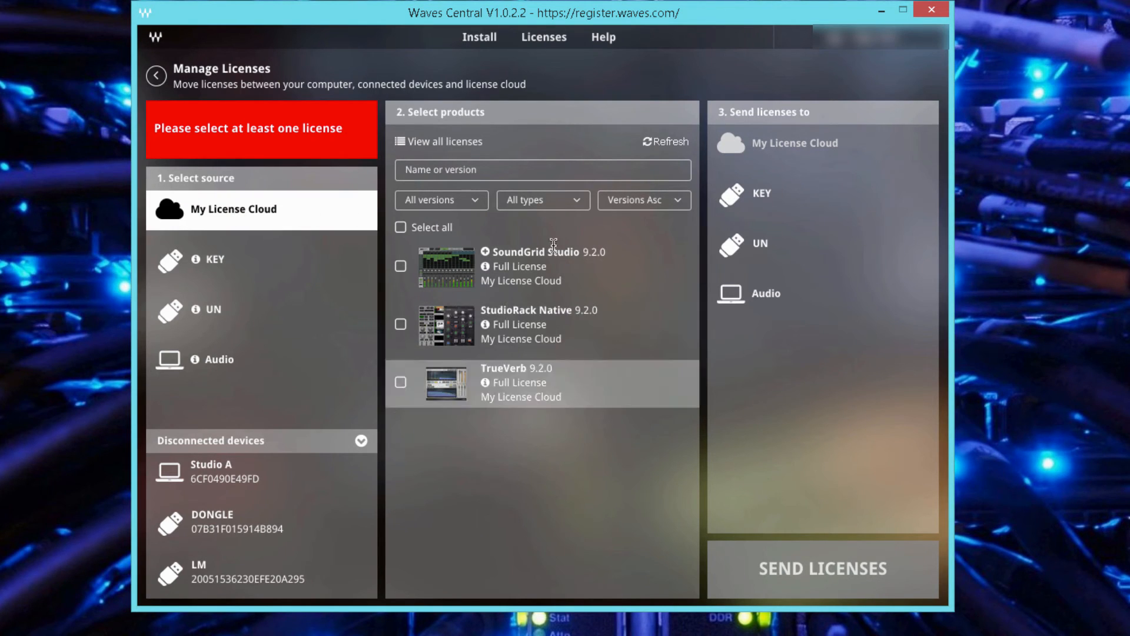
mouse_move(443, 601)
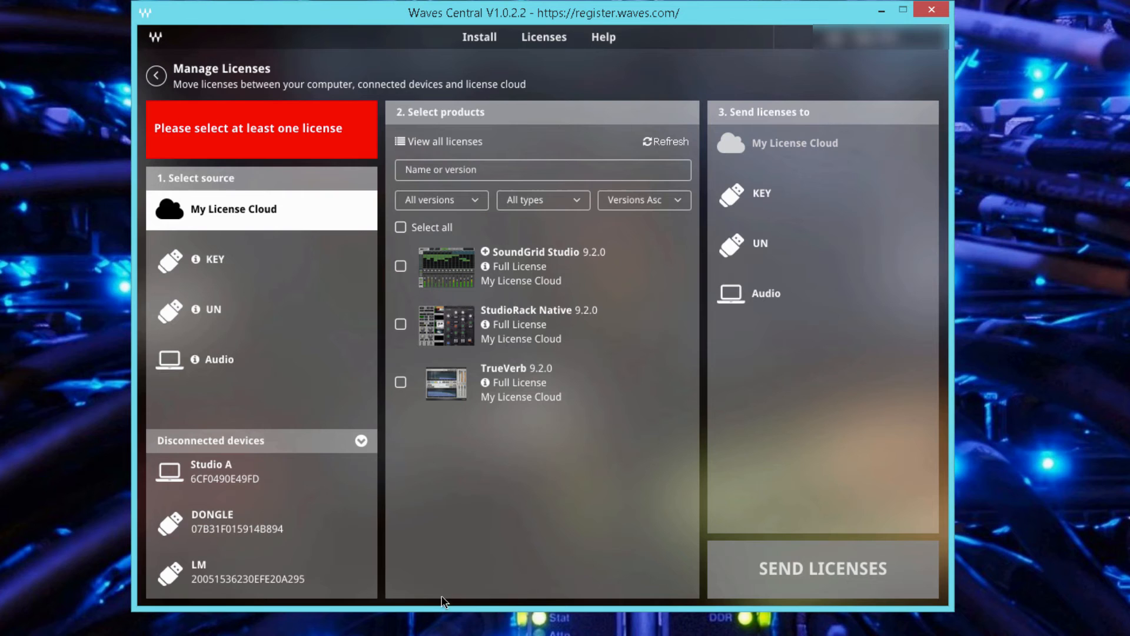
Step: Send StudioRack Native and SoundGrid Studio licenses from the cloud to KEY
click(401, 324)
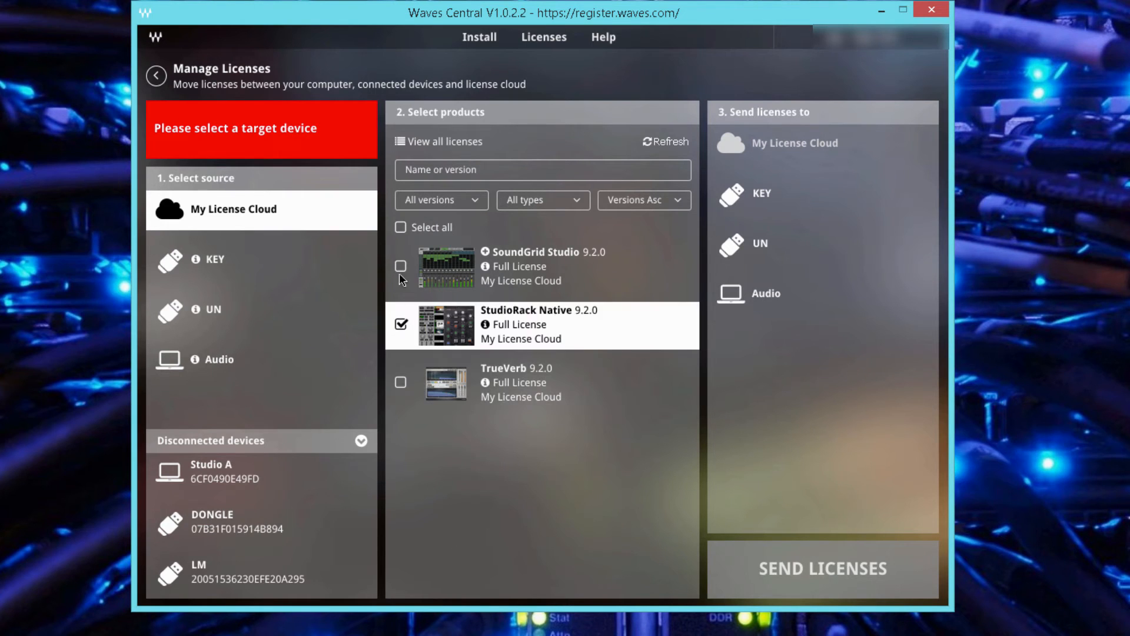
click(401, 266)
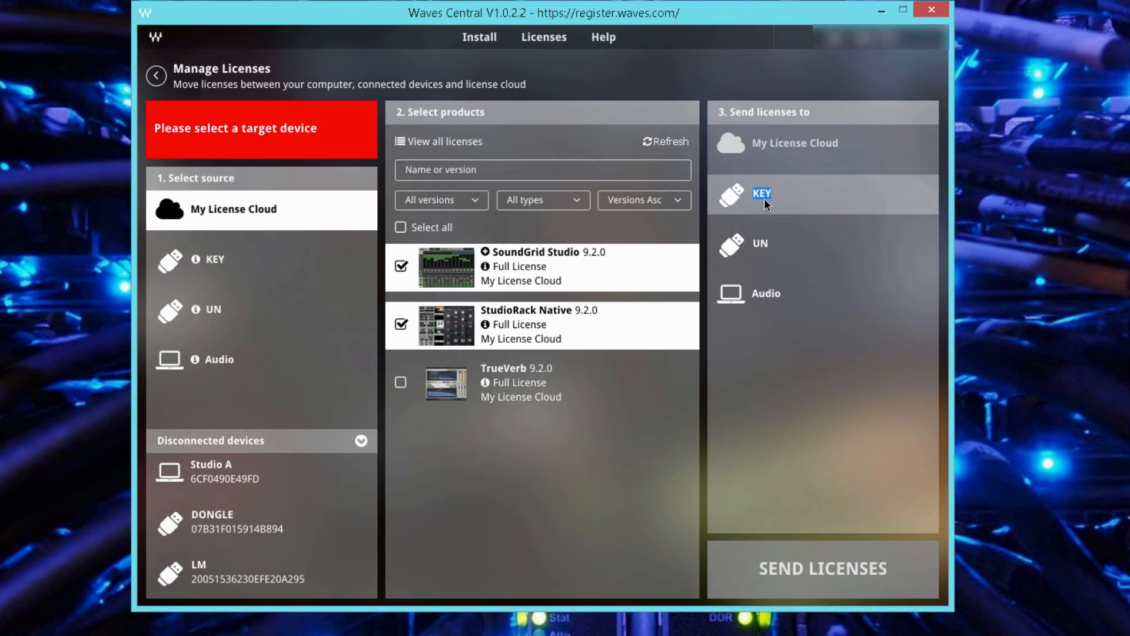
click(822, 194)
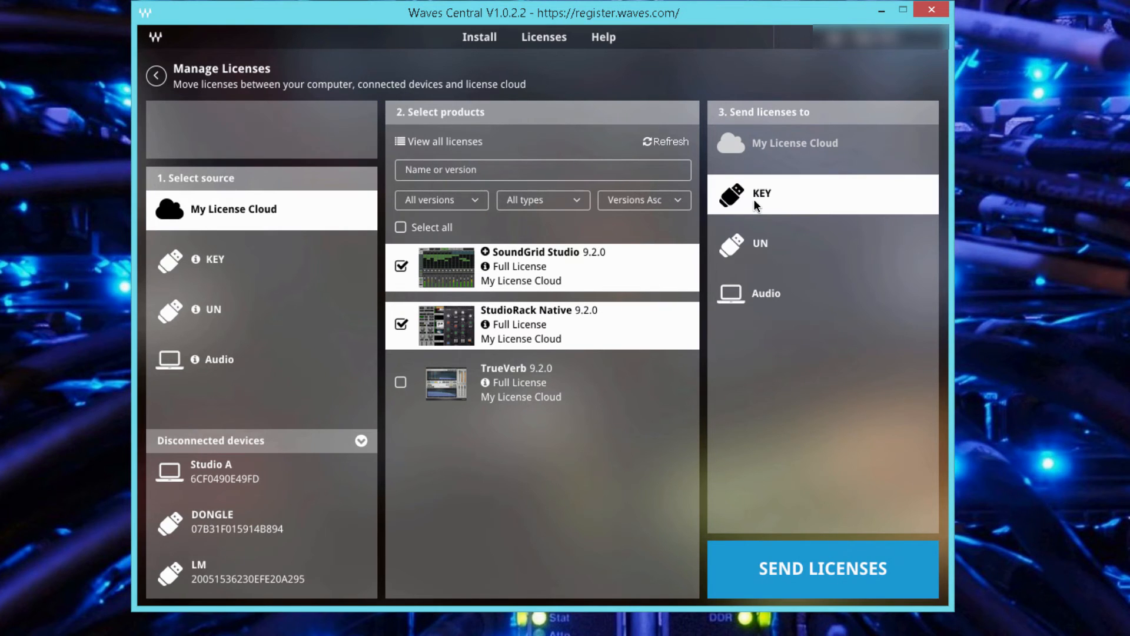
mouse_move(816, 549)
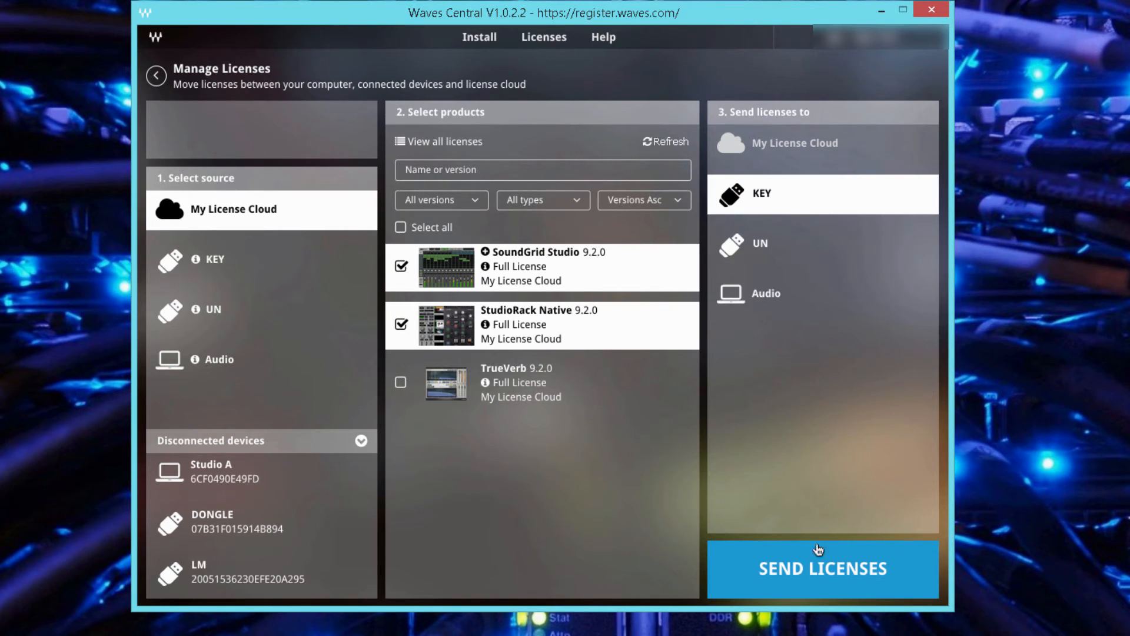
click(822, 569)
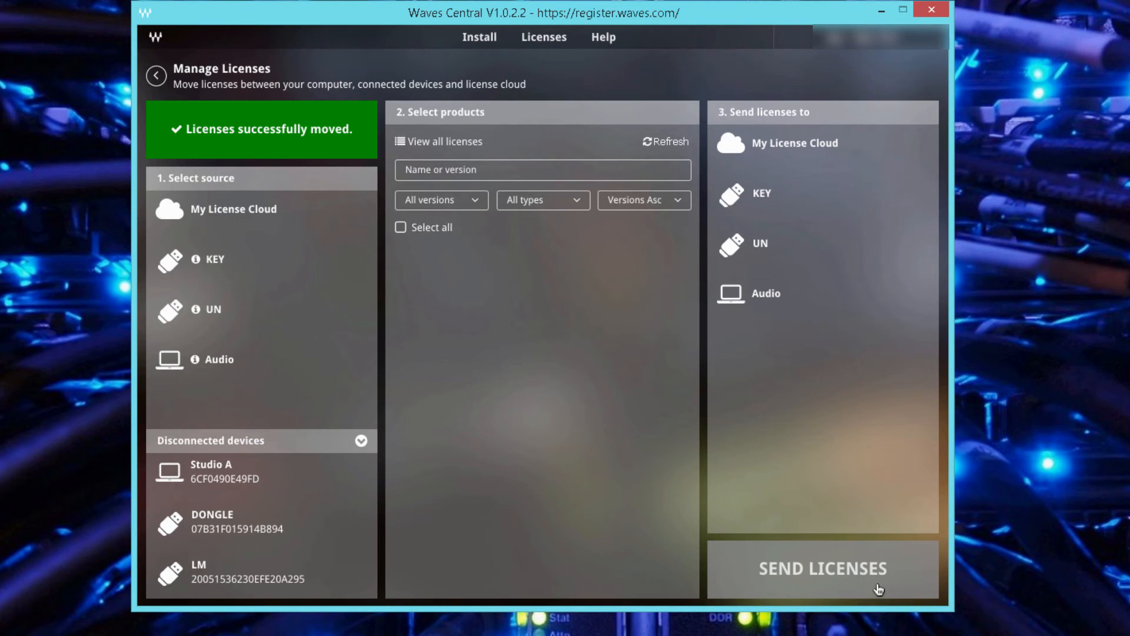
click(822, 569)
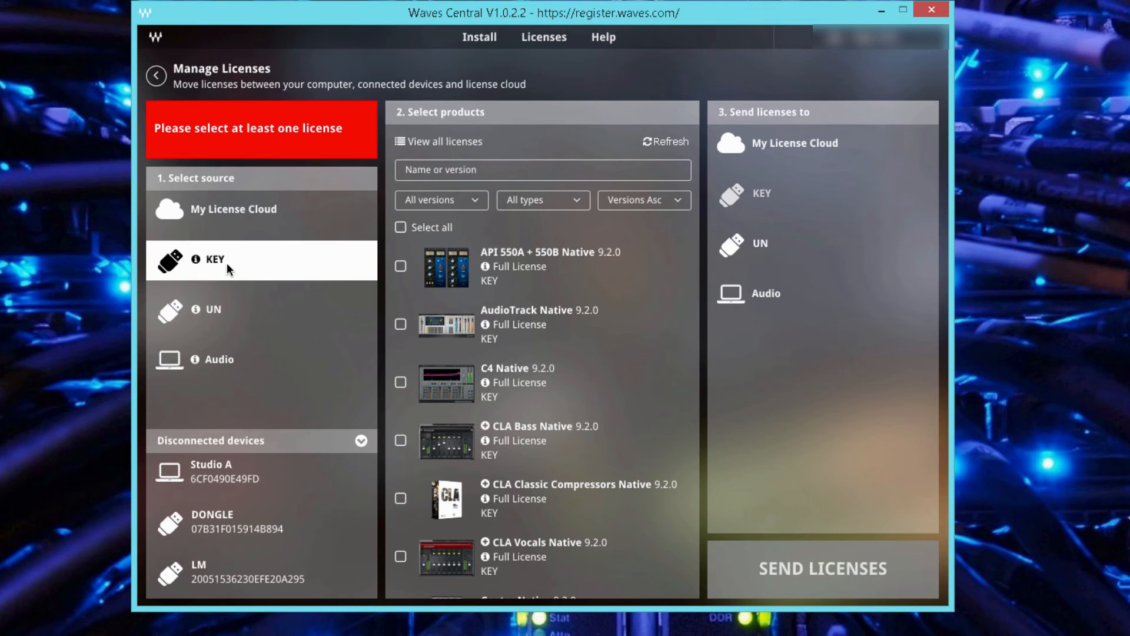
Step: Scroll through KEY's licenses, including API 550A, AudioTrack, C4 and CLA Native
scroll(down, 3)
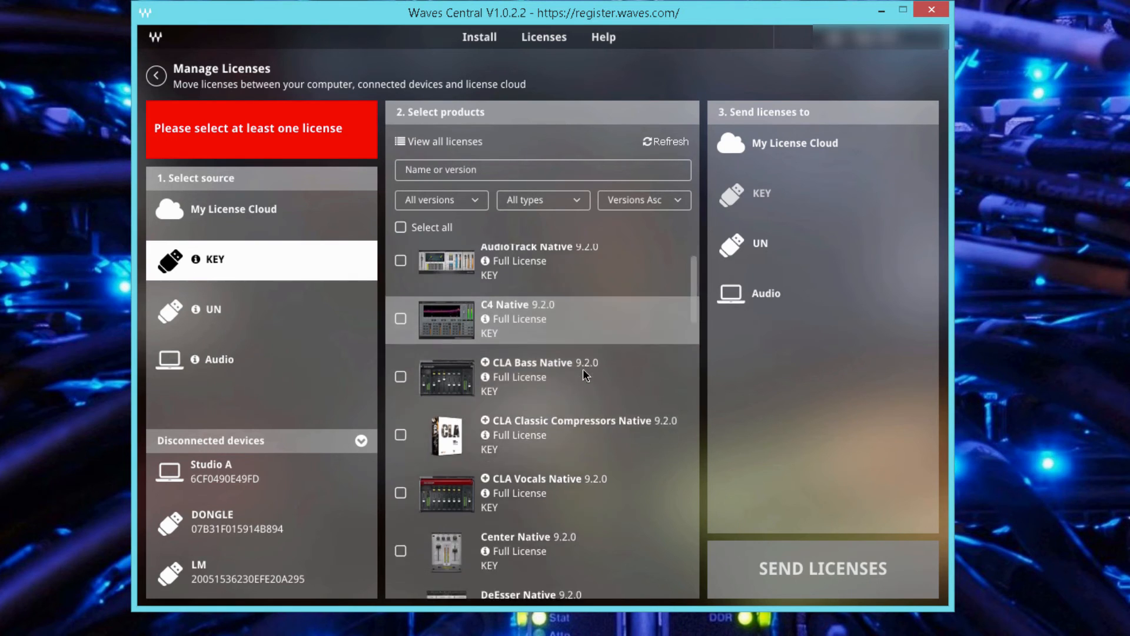
scroll(up, 3)
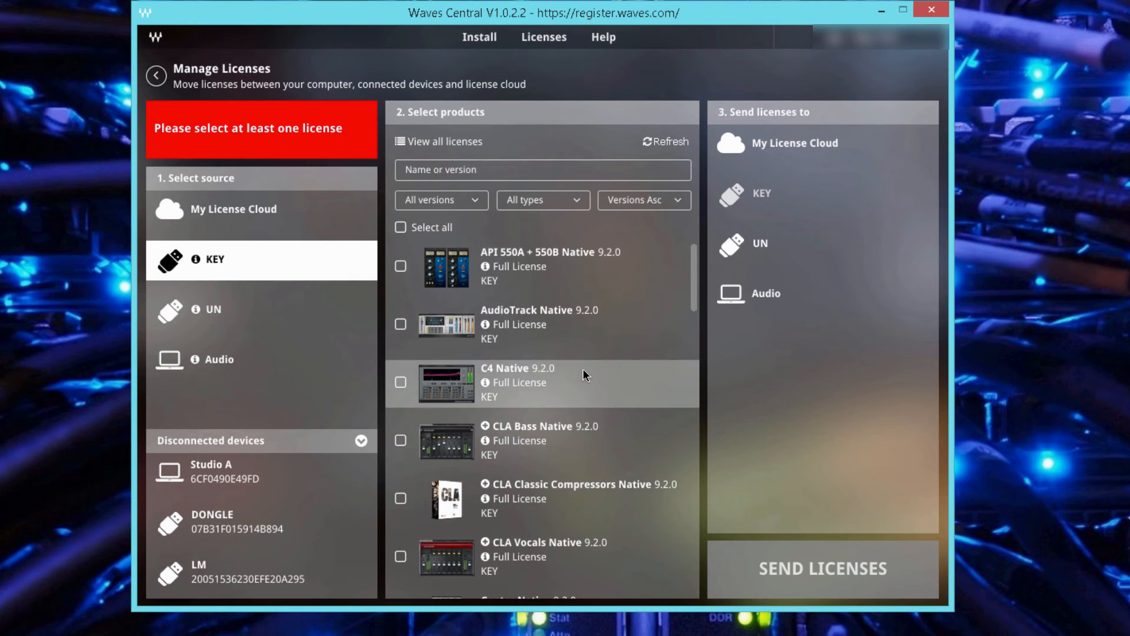
mouse_move(677, 323)
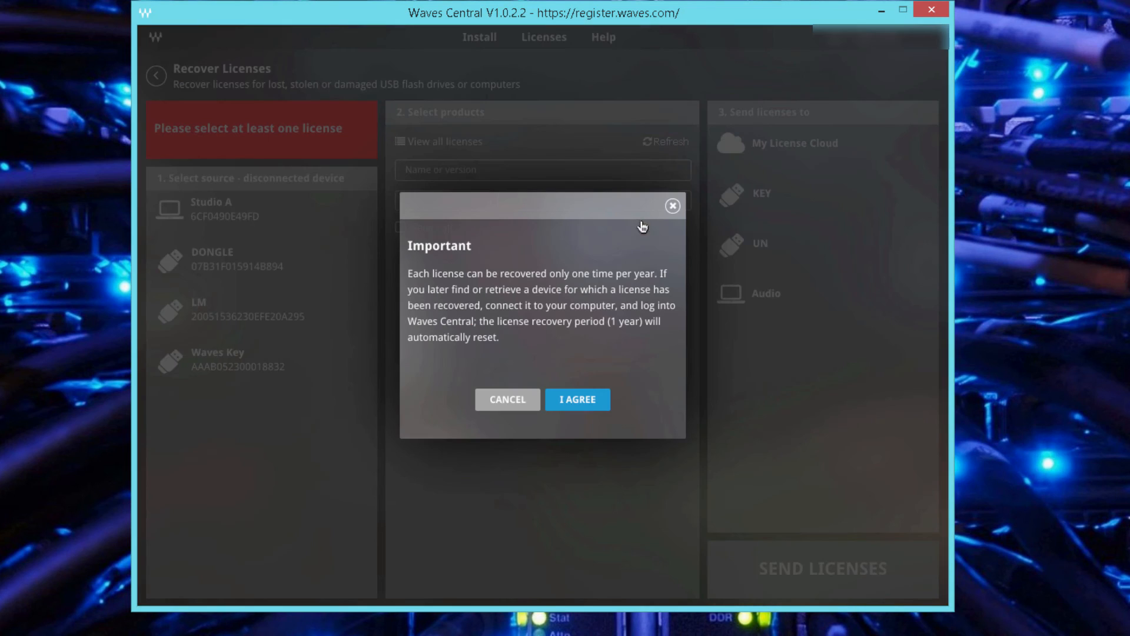
mouse_move(647, 222)
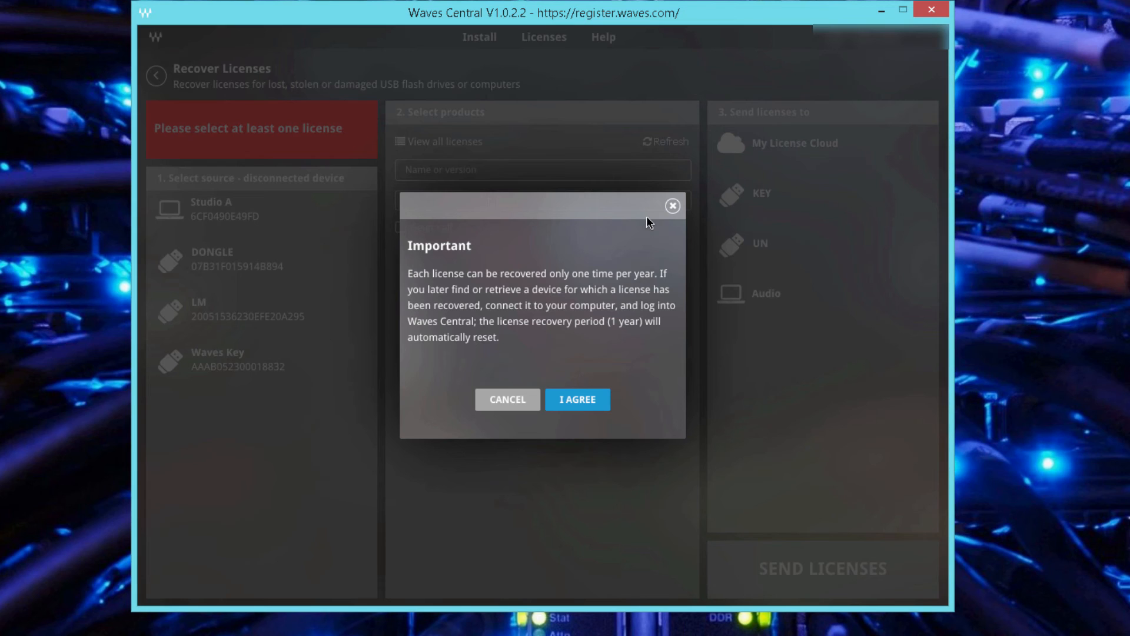
mouse_move(490, 396)
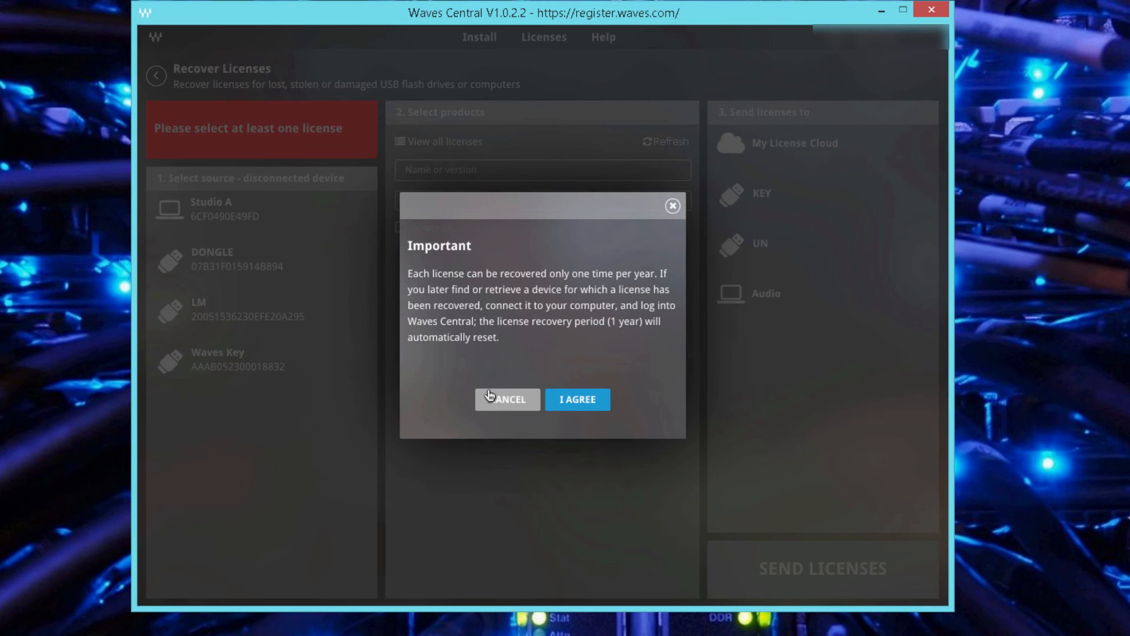
Step: Cancel the once-per-year Recover Licenses notice
click(507, 399)
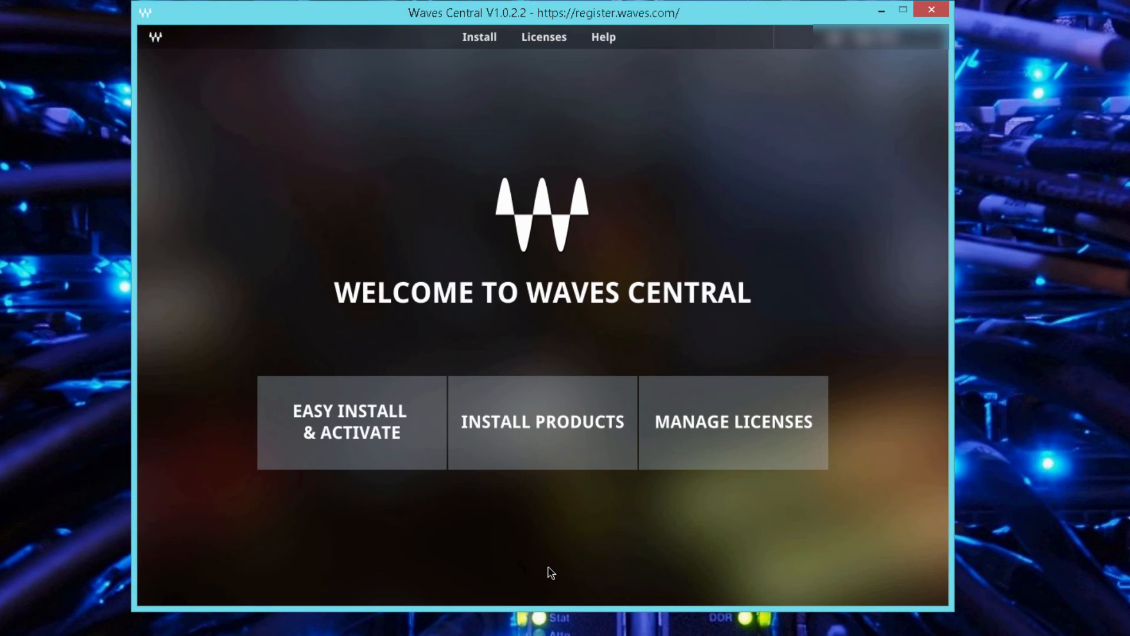